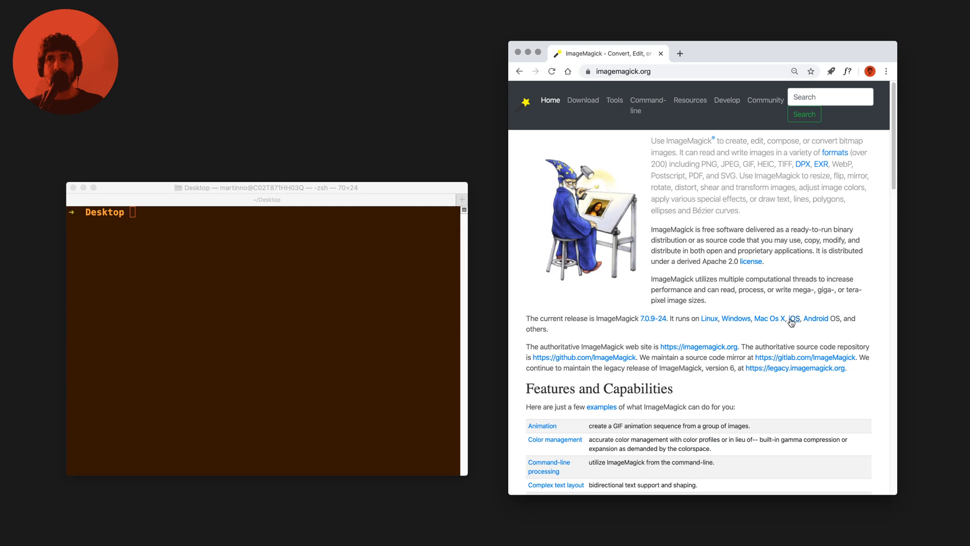
mouse_move(791, 334)
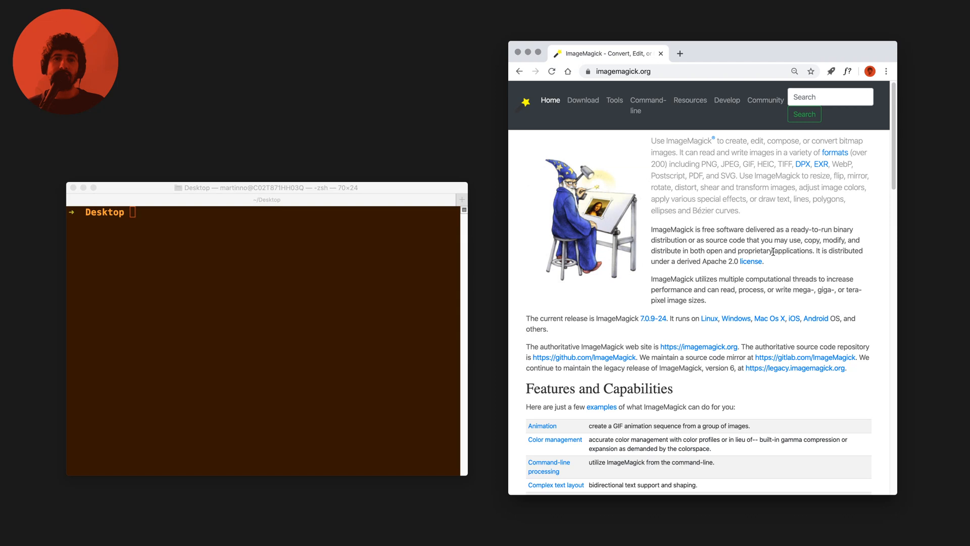
mouse_move(764, 120)
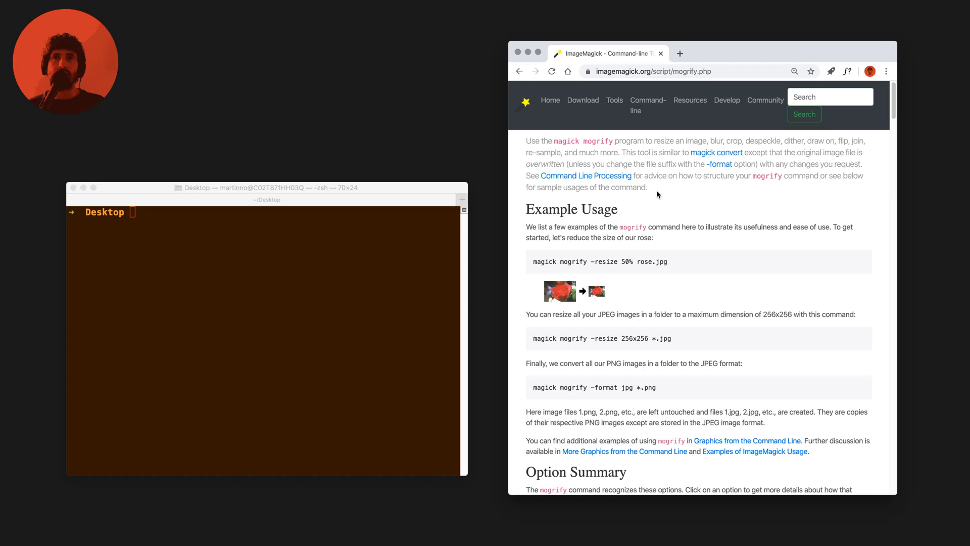
mouse_move(796, 233)
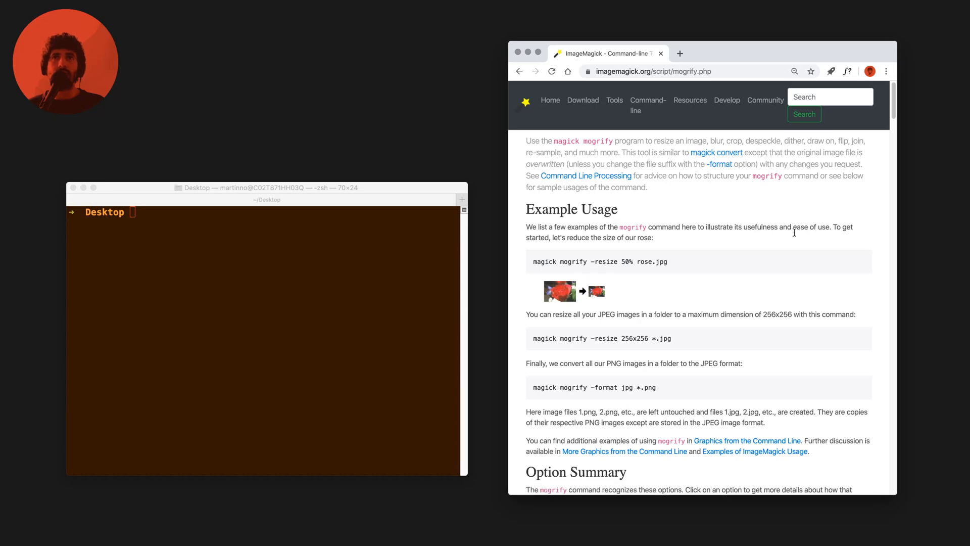
mouse_move(557, 264)
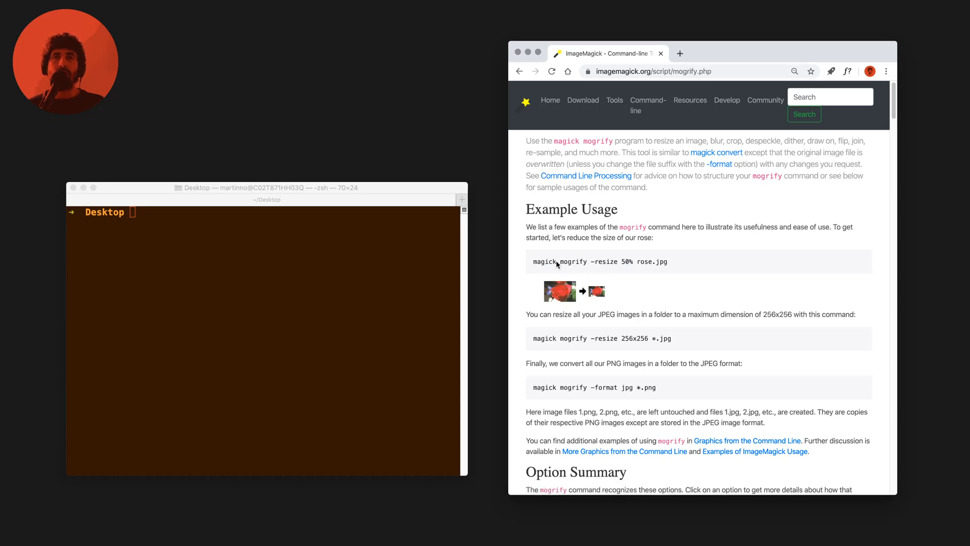
double_click(545, 261)
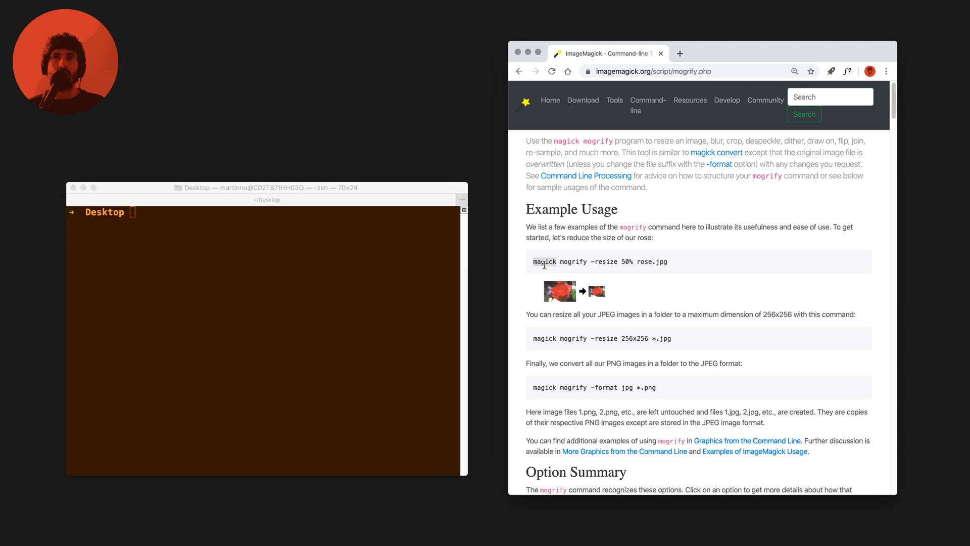
mouse_move(538, 281)
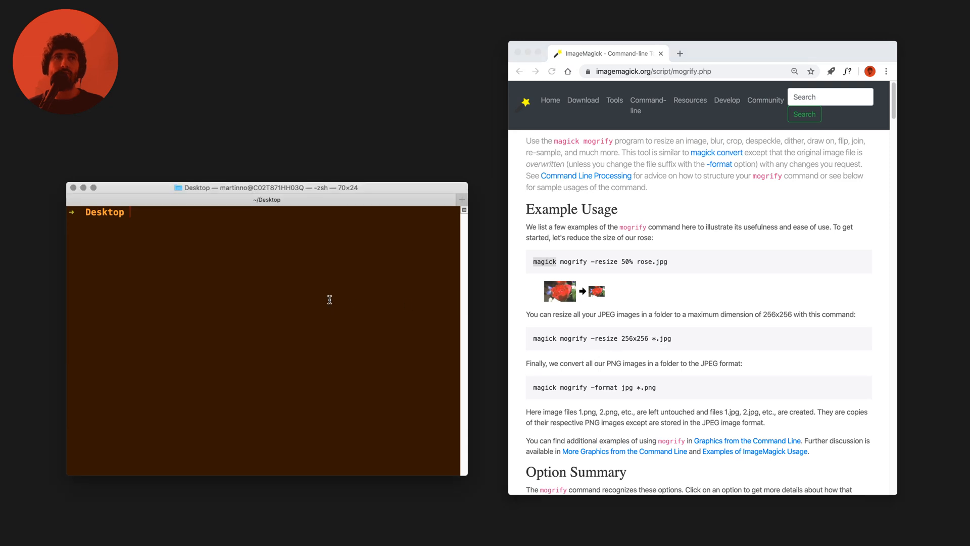
Run mogrify with no arguments and read through its printed option list.
text(mogrify)
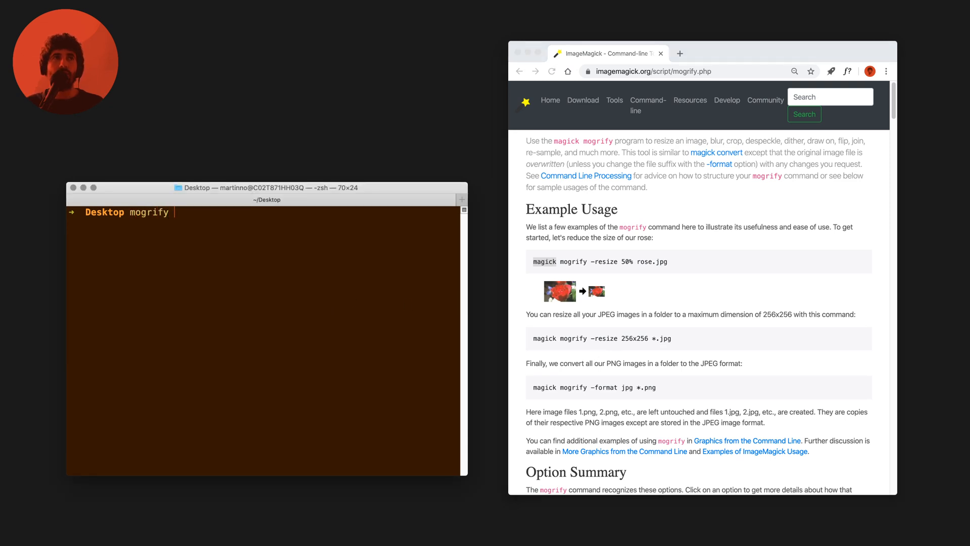
key(Return)
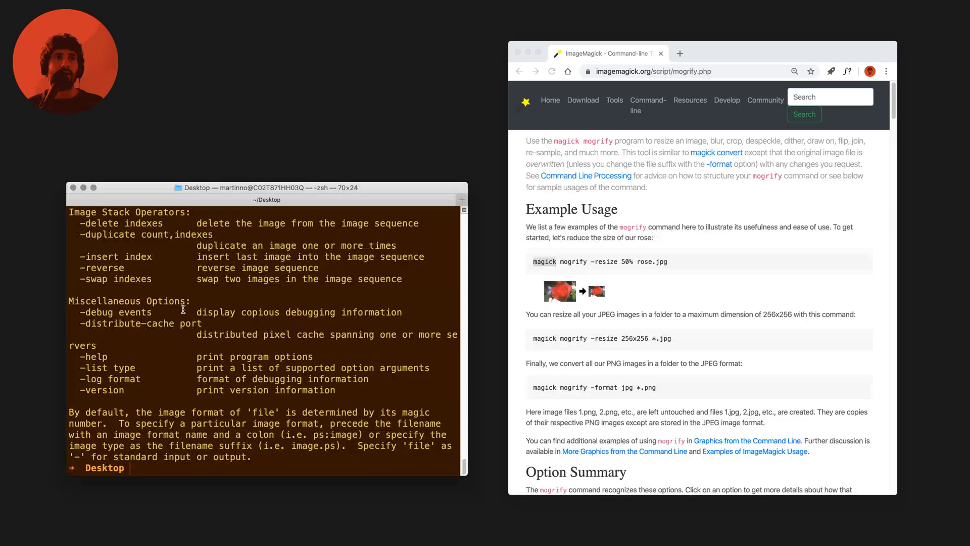
scroll(down, 3)
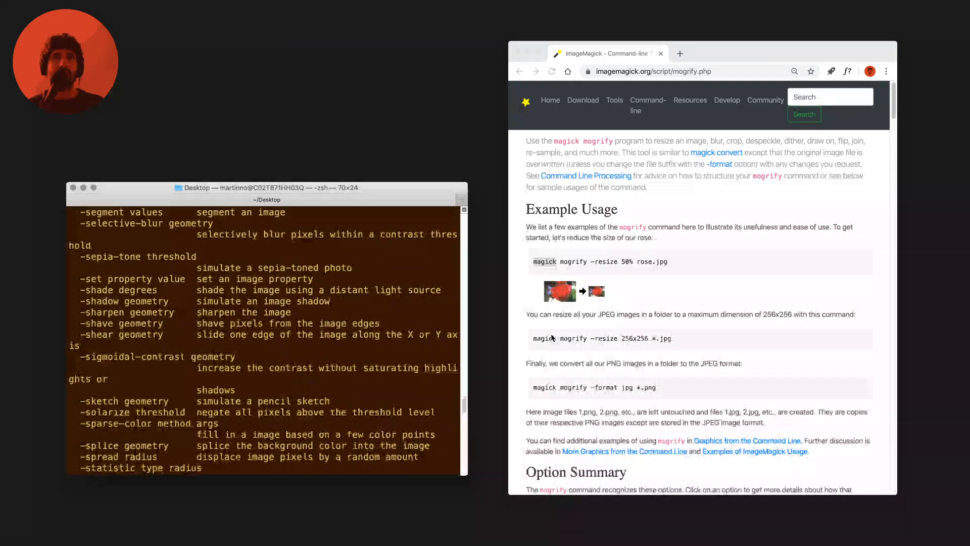
scroll(down, 3)
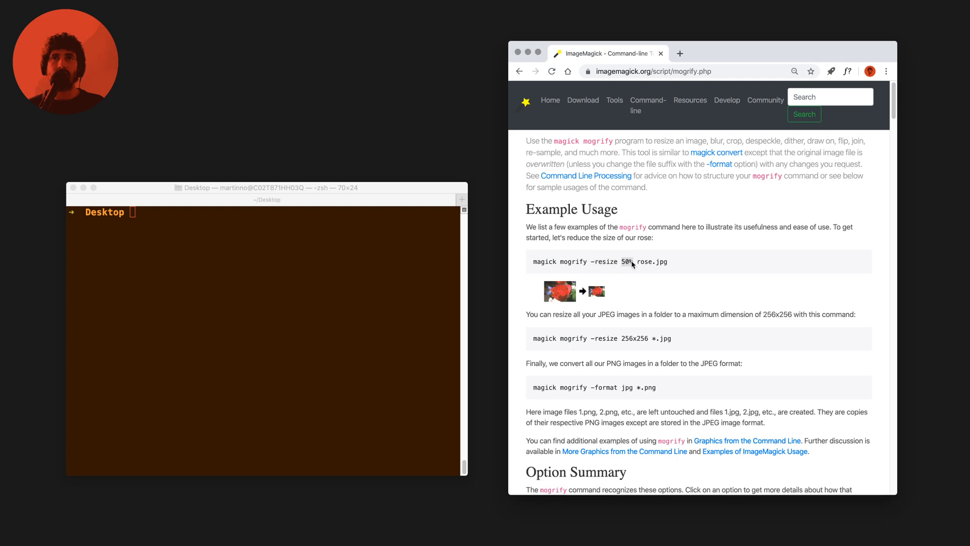
mouse_move(639, 263)
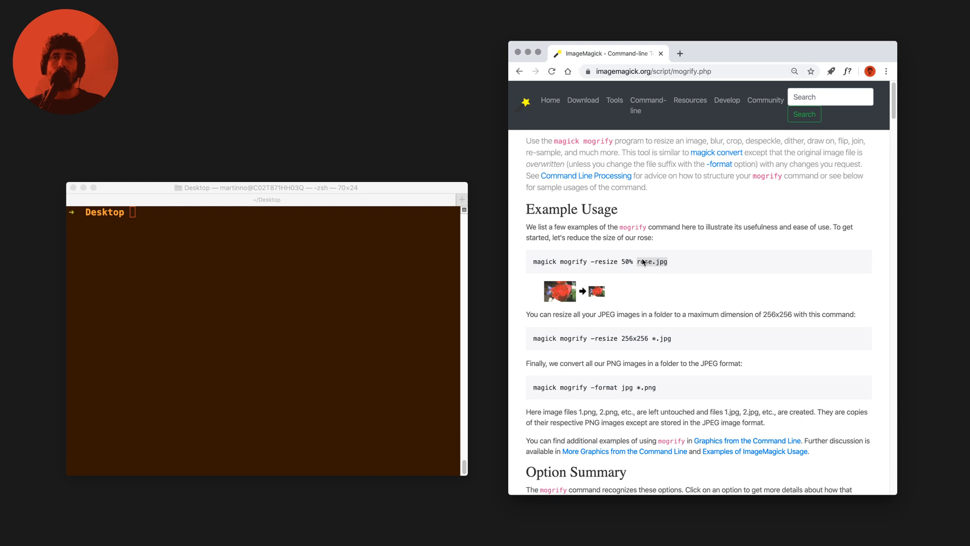
mouse_move(638, 261)
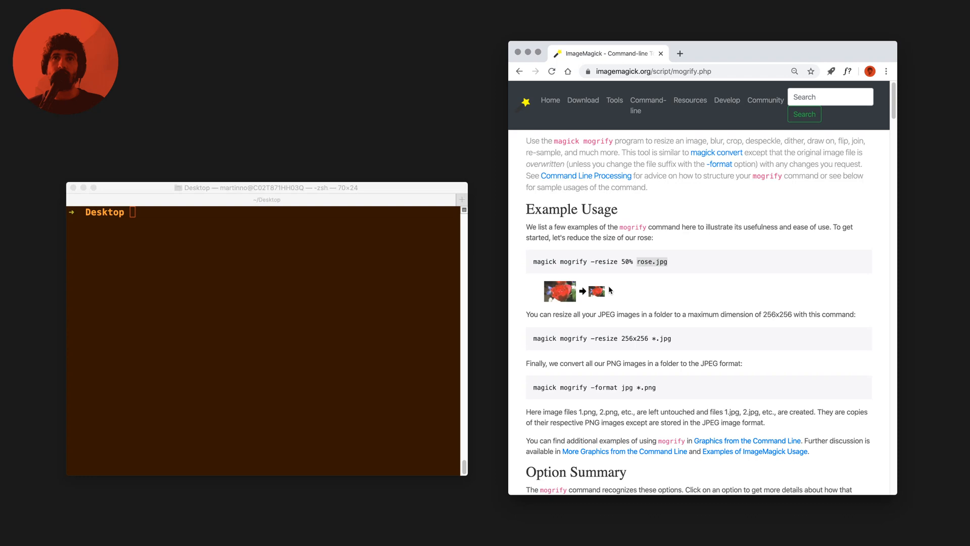
mouse_move(560, 390)
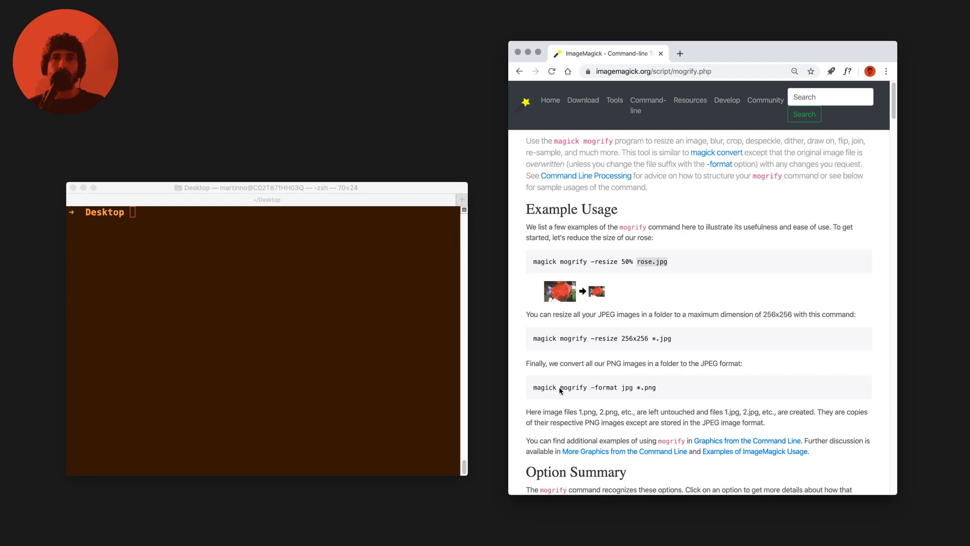
mouse_move(591, 389)
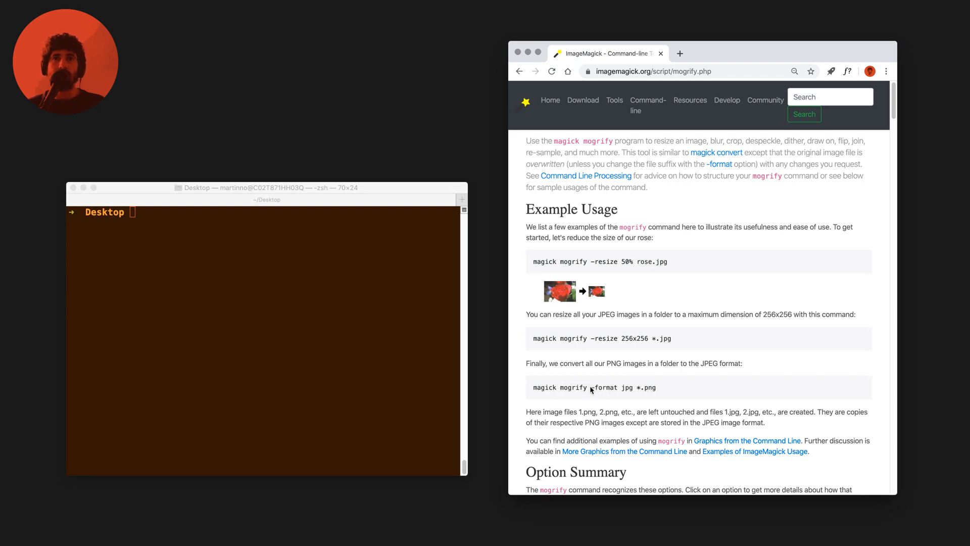
double_click(605, 387)
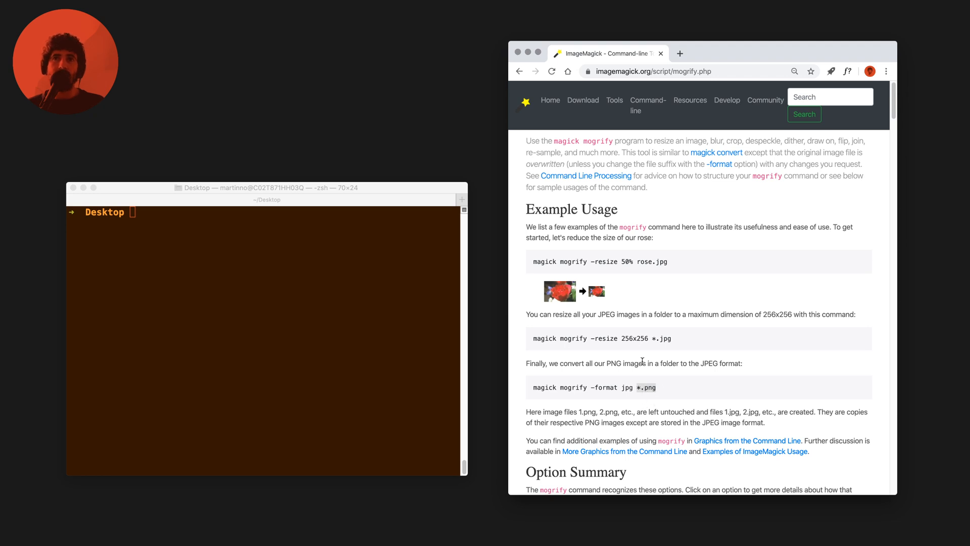
drag(579, 411, 694, 411)
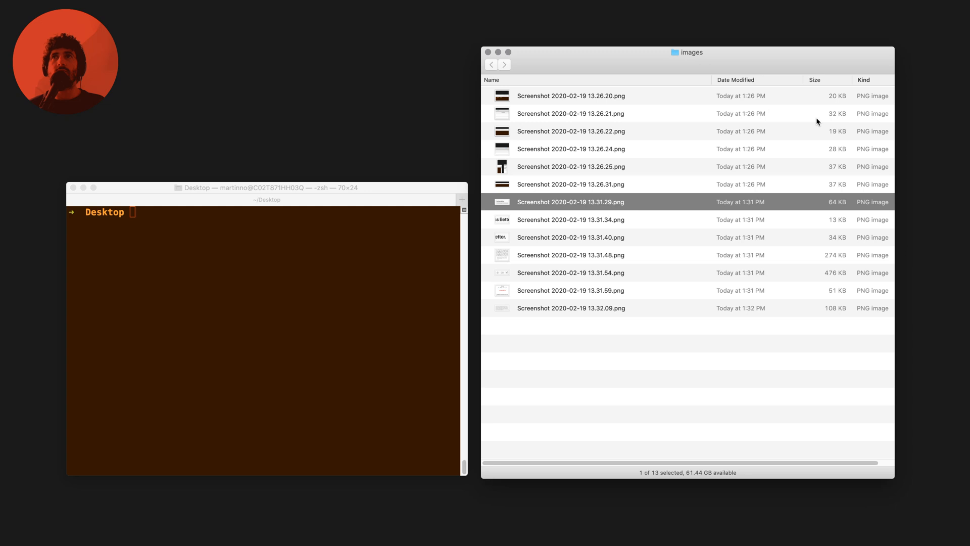
Close the images window and open the images-edit folder from the Desktop.
click(487, 51)
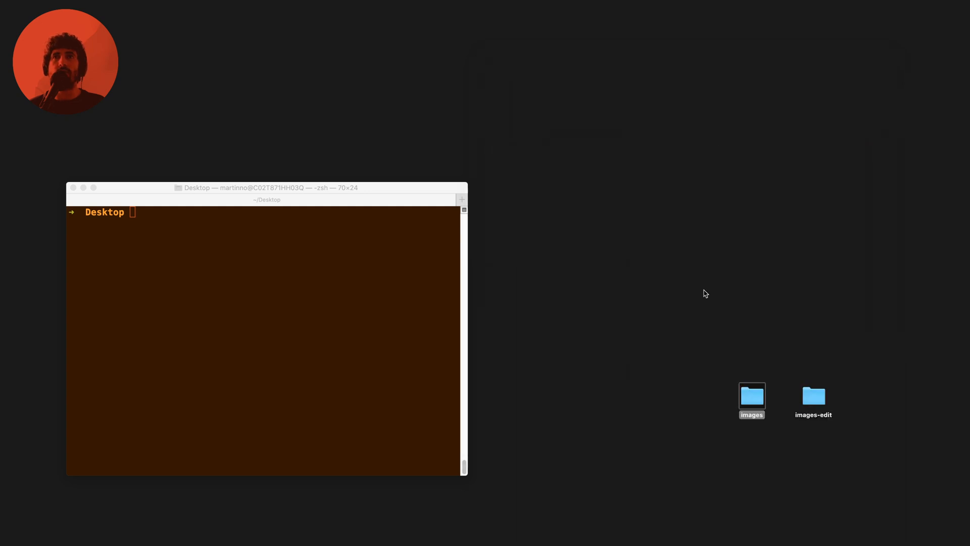
double_click(812, 399)
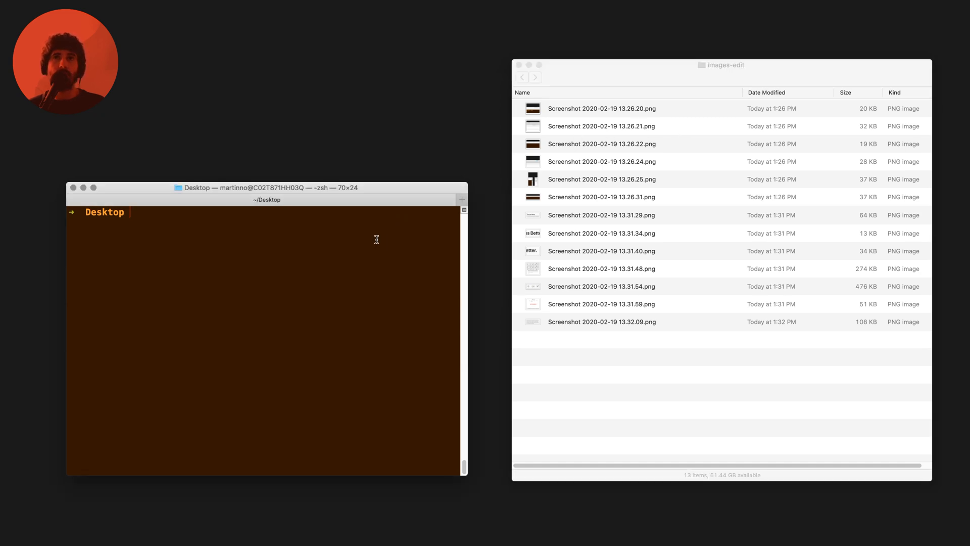
Change into ~/Desktop/images-edit and run mogrify -format jpg on the 13.31.59 screenshot.
text(cd ~/Desktop/images-edit)
text(ls)
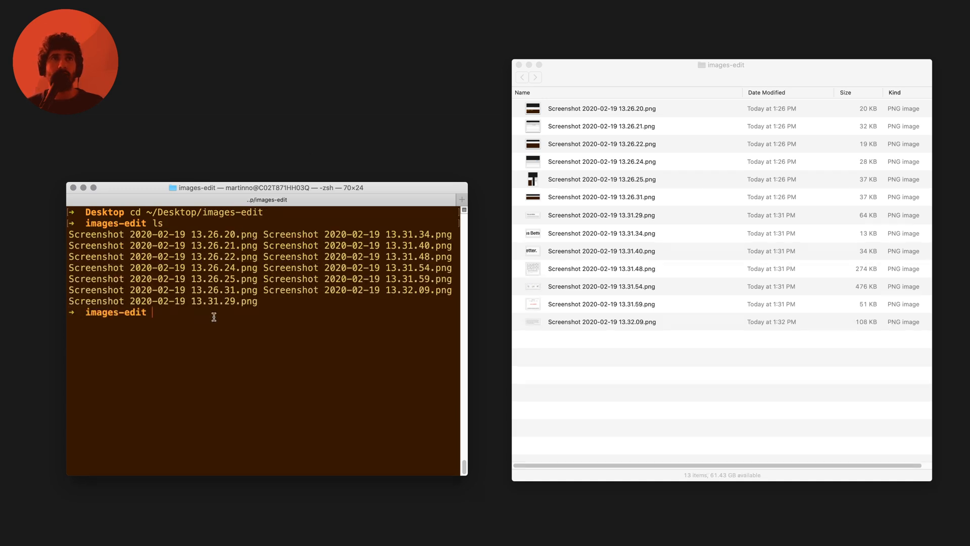
text(mogrify -format)
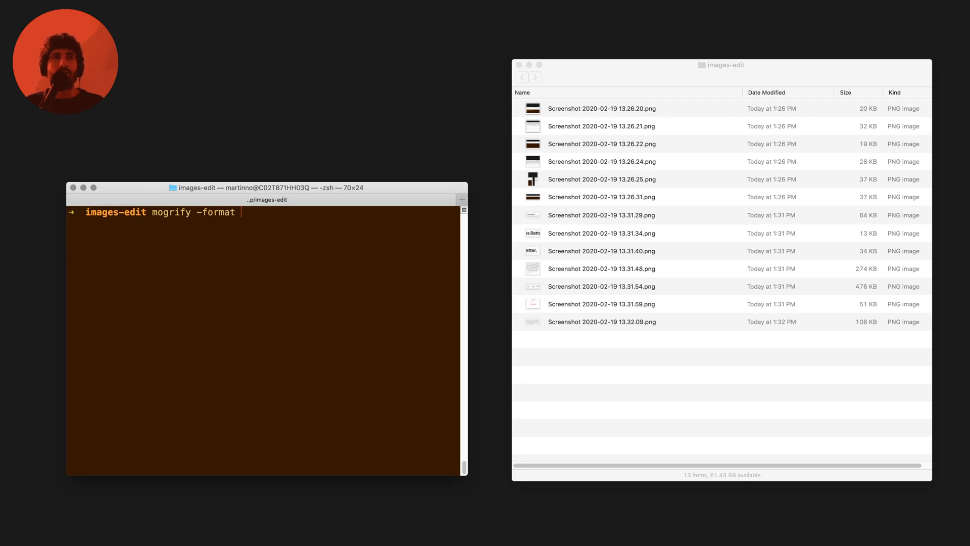
text(jpg /Users/martinno/Desk)
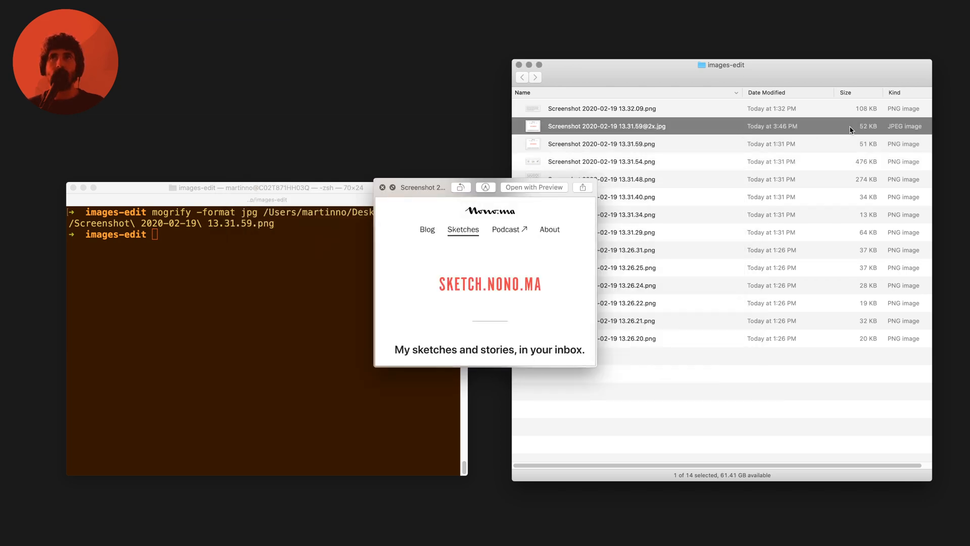
mouse_move(808, 130)
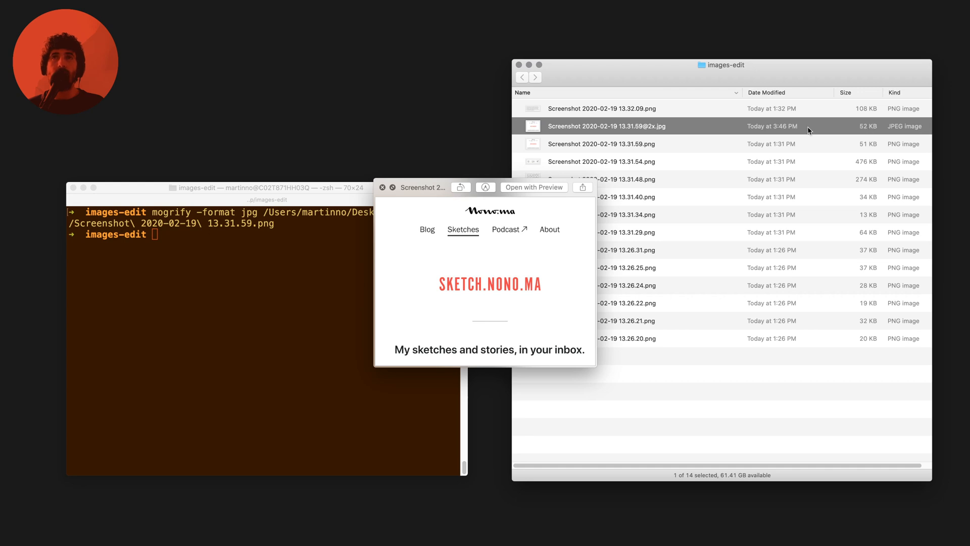
mouse_move(661, 146)
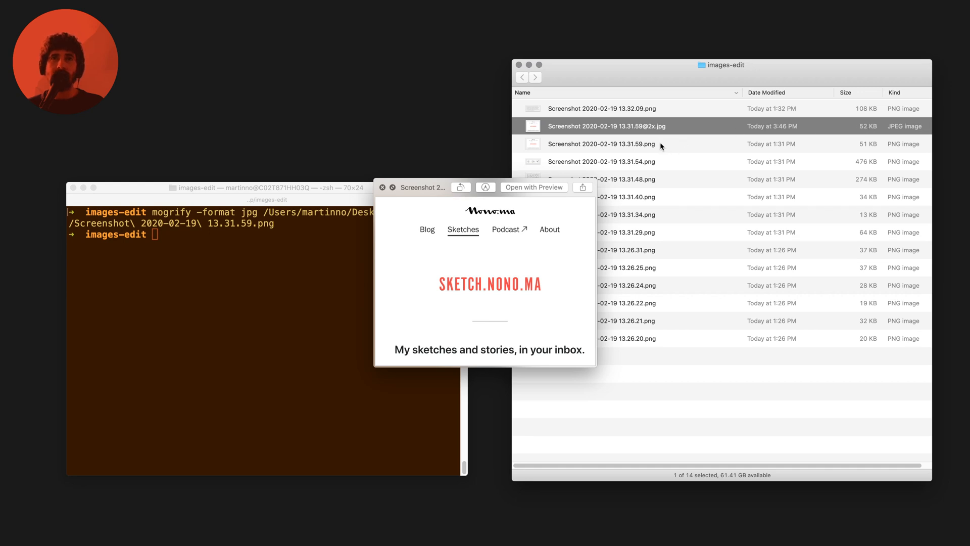
Select the original 13.31.59 PNG to compare it against the new JPG copy.
click(600, 144)
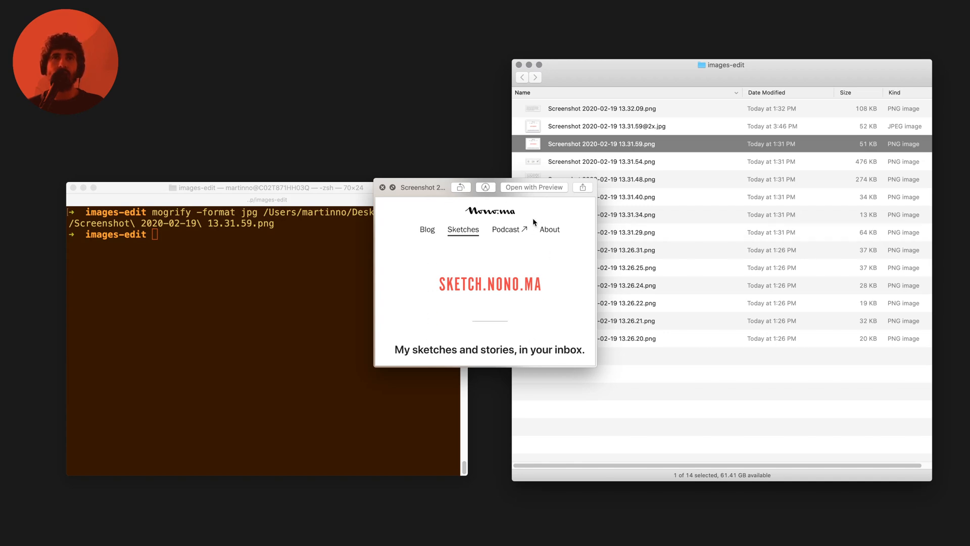
mouse_move(462, 346)
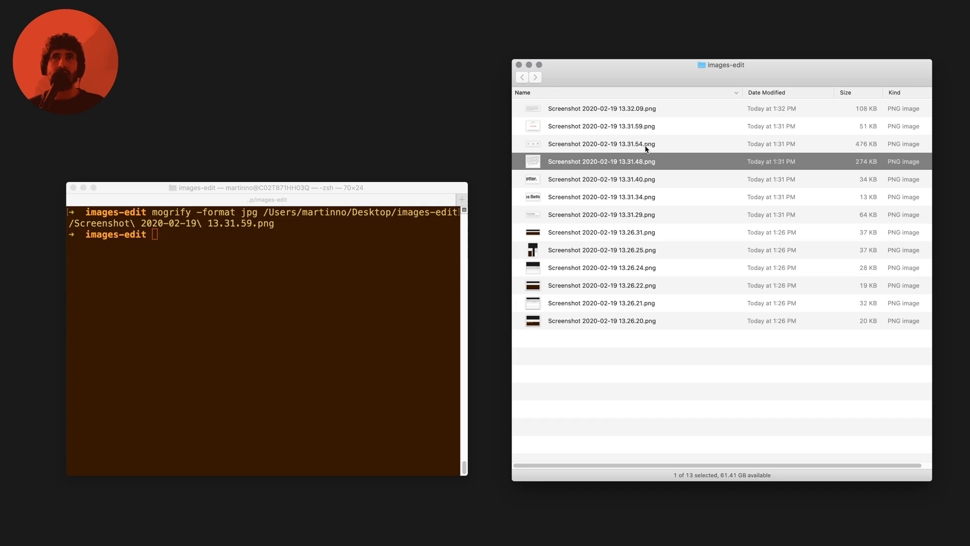
mouse_move(402, 265)
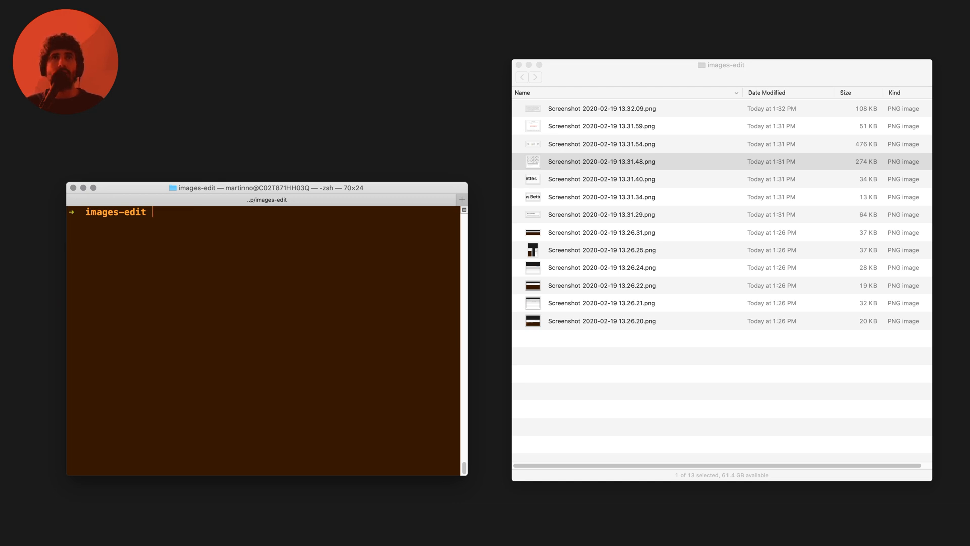
Run 'mogrify -format jpg *.png' to make JPG copies of all screenshots.
text(mogrify)
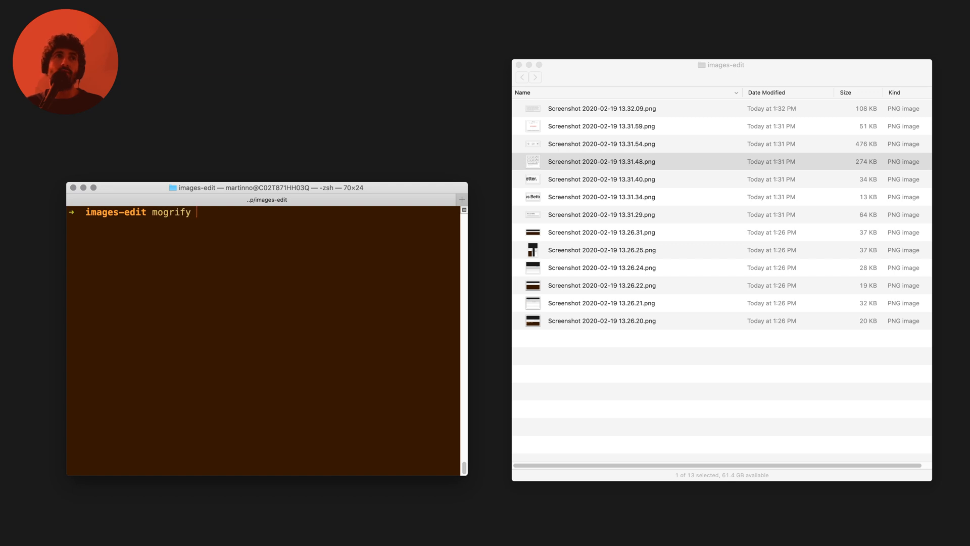
text(-format jpg)
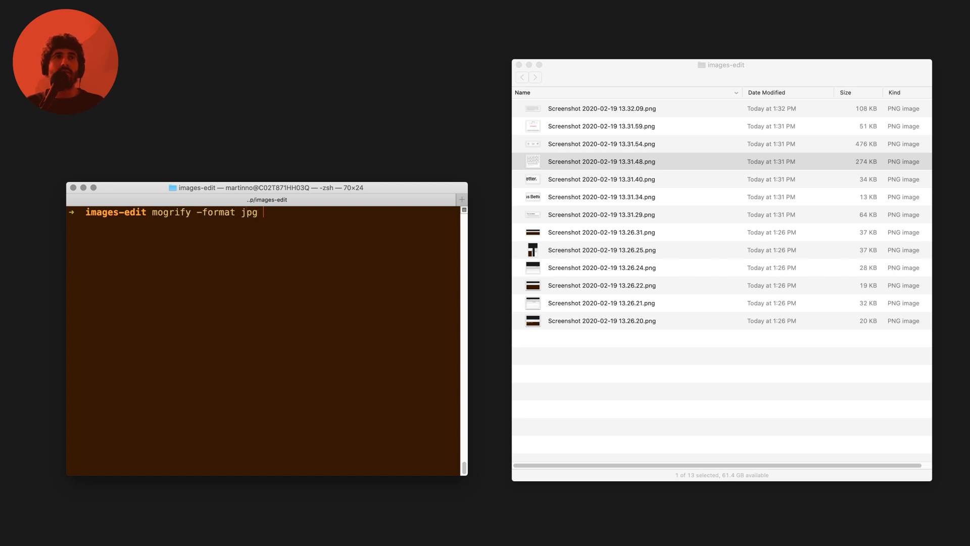
text(*.png)
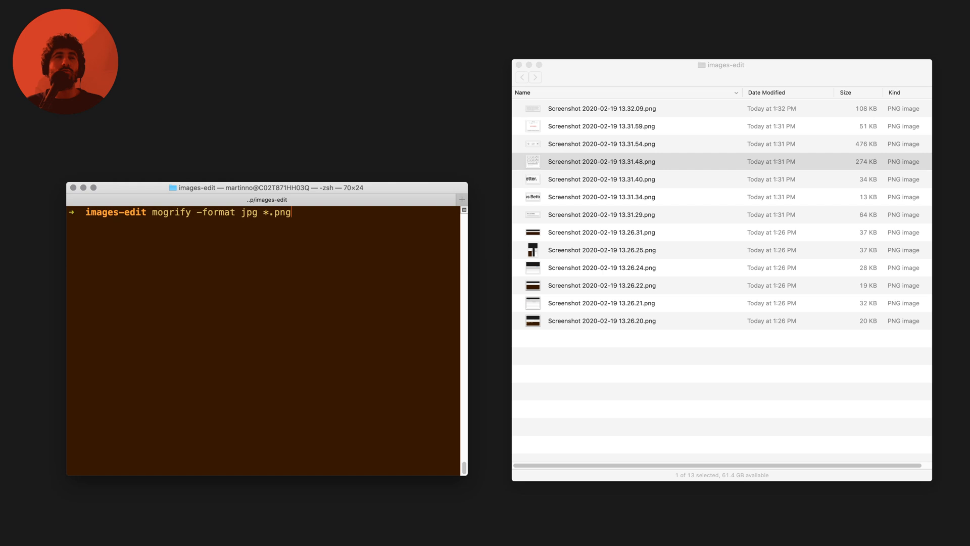
key(Enter)
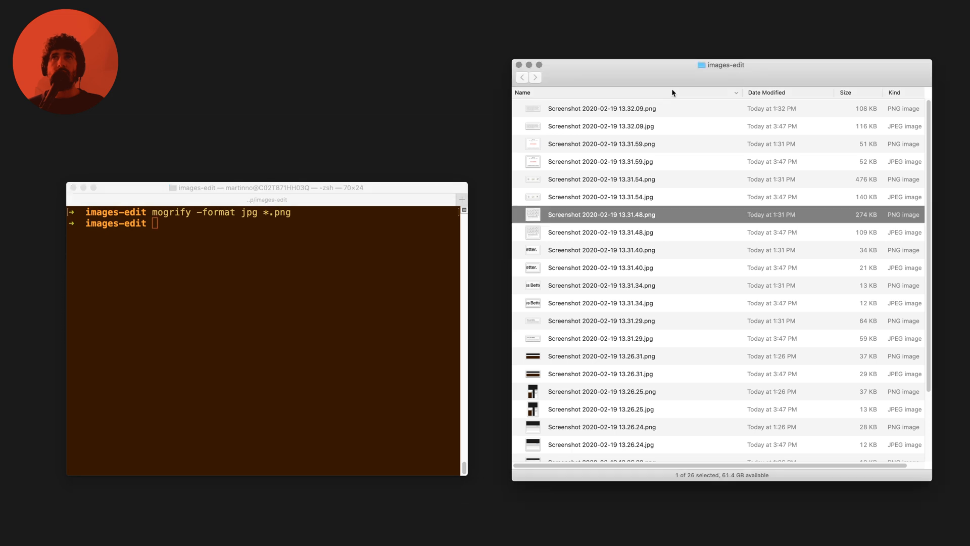
mouse_move(850, 115)
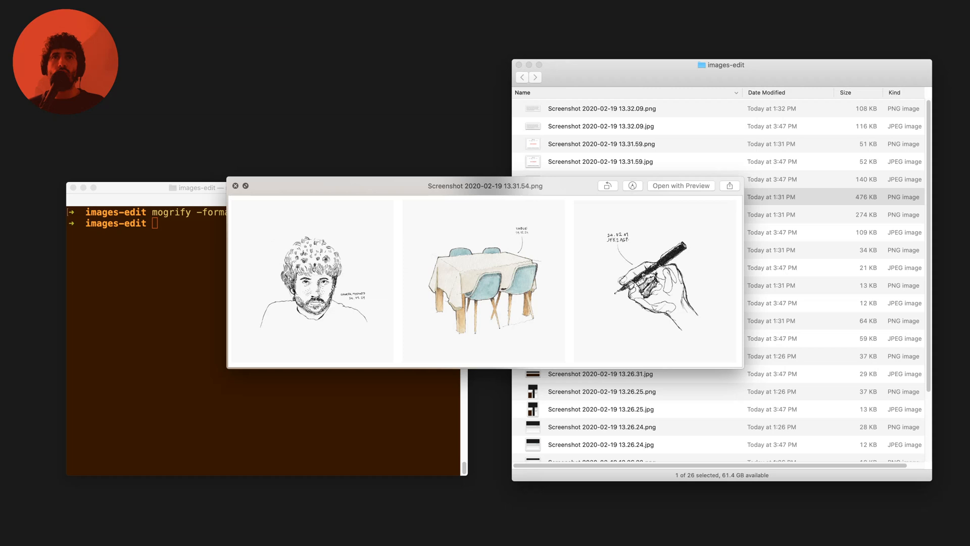
mouse_move(472, 277)
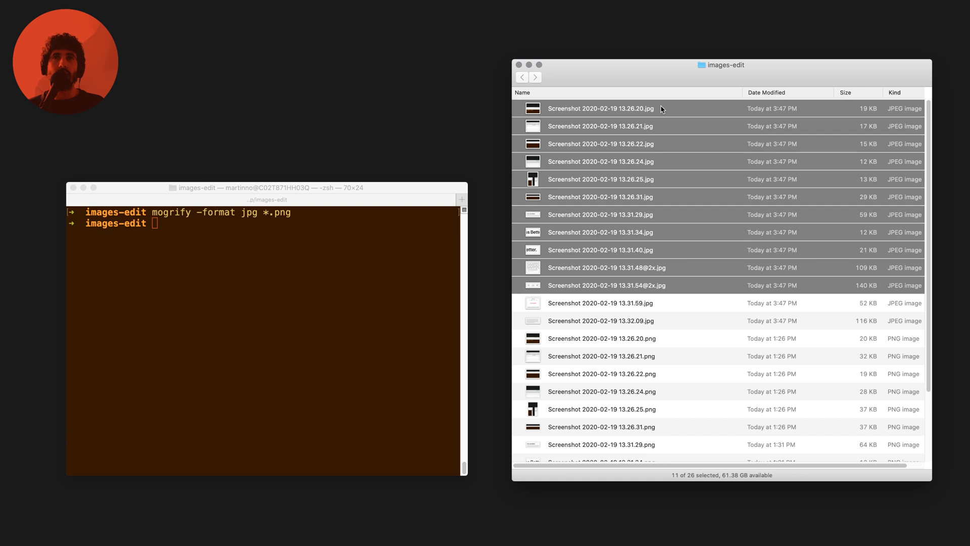
mouse_move(601, 398)
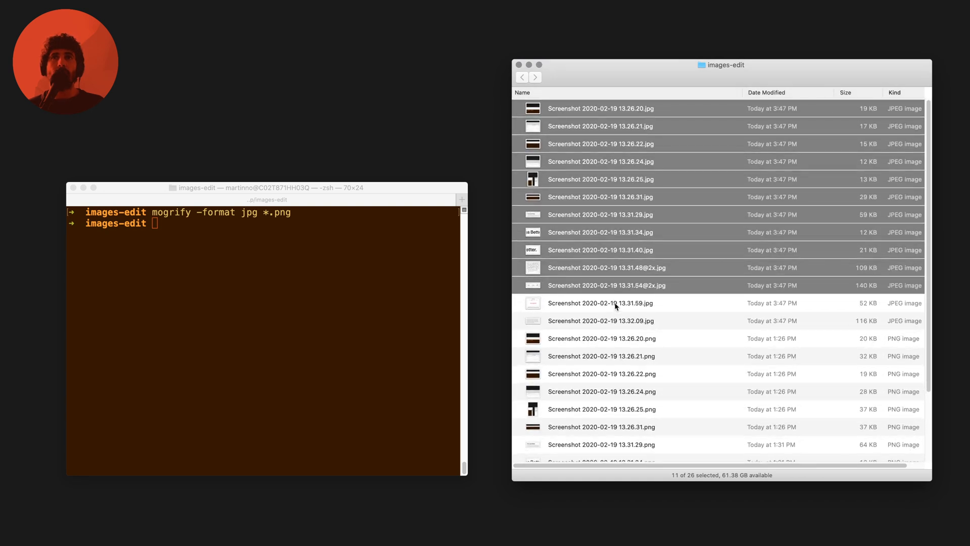
Select a file in Finder and rerun 'mogrify -format jpg *.png' from Terminal history.
click(600, 320)
text(mogrify -format jpg *.png)
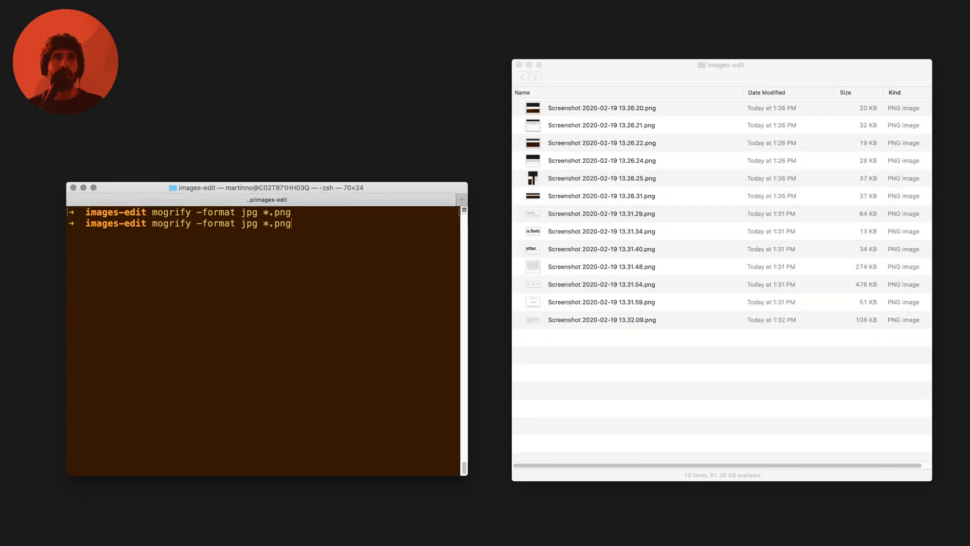
key(enter)
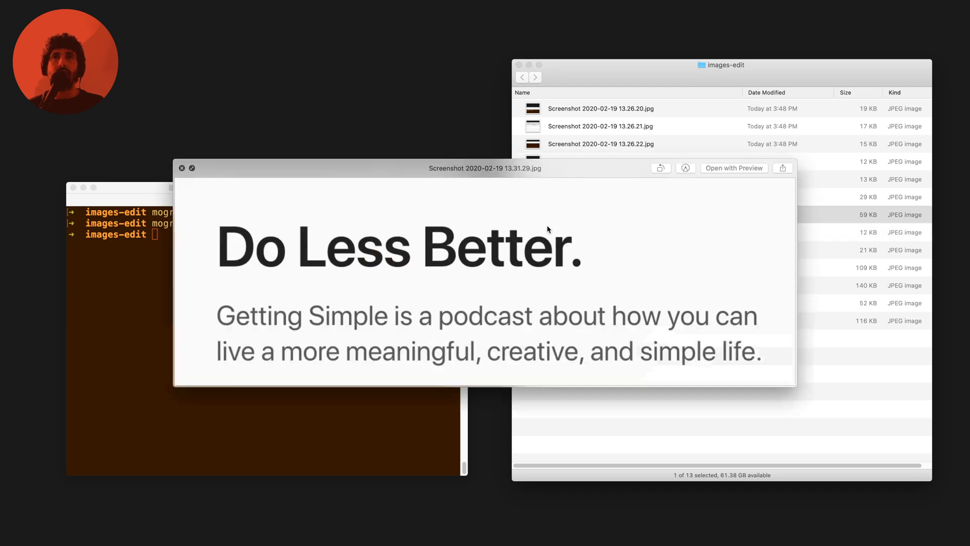
mouse_move(340, 181)
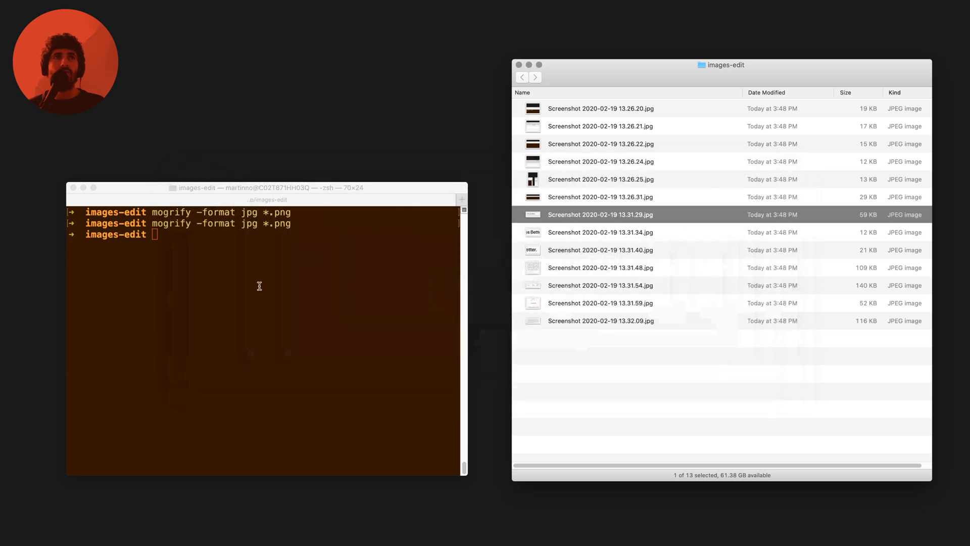
Run 'mogrify -resize 50% *.jpg' and repeat it to halve every JPG again.
text(mogrify)
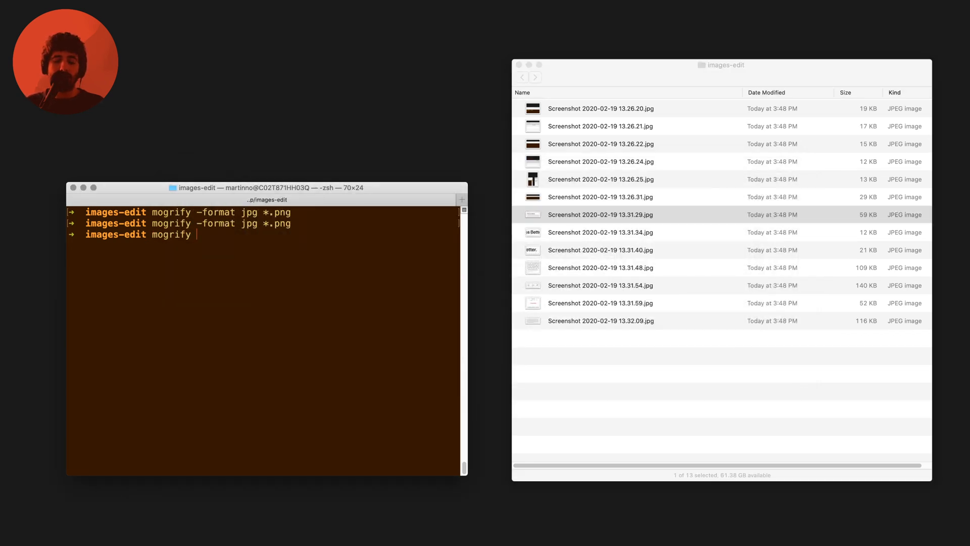
text(-resize 0)
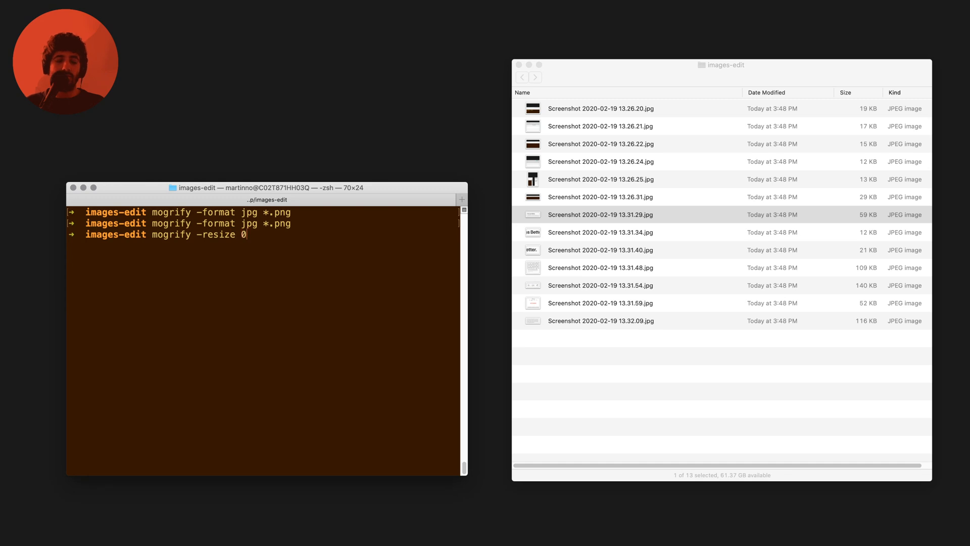
text(50% *)
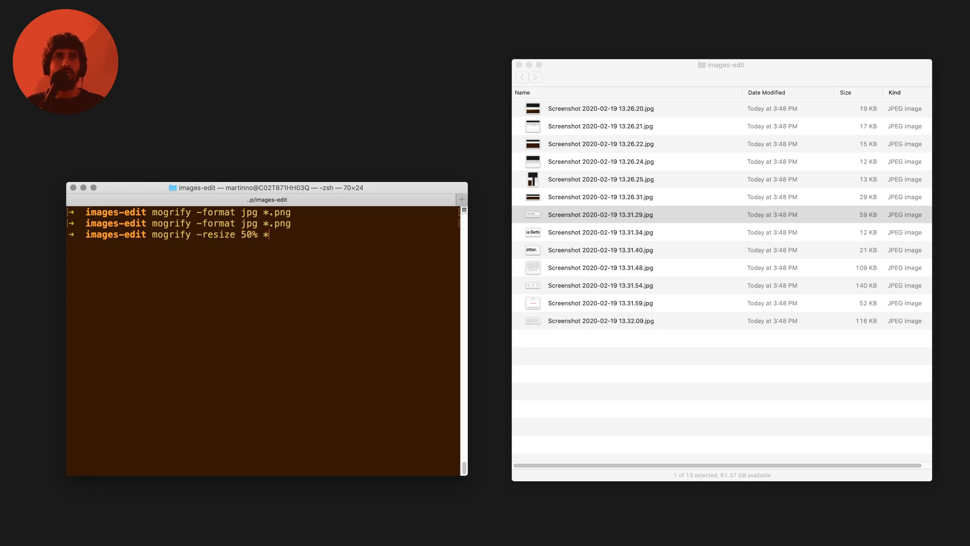
key(Return)
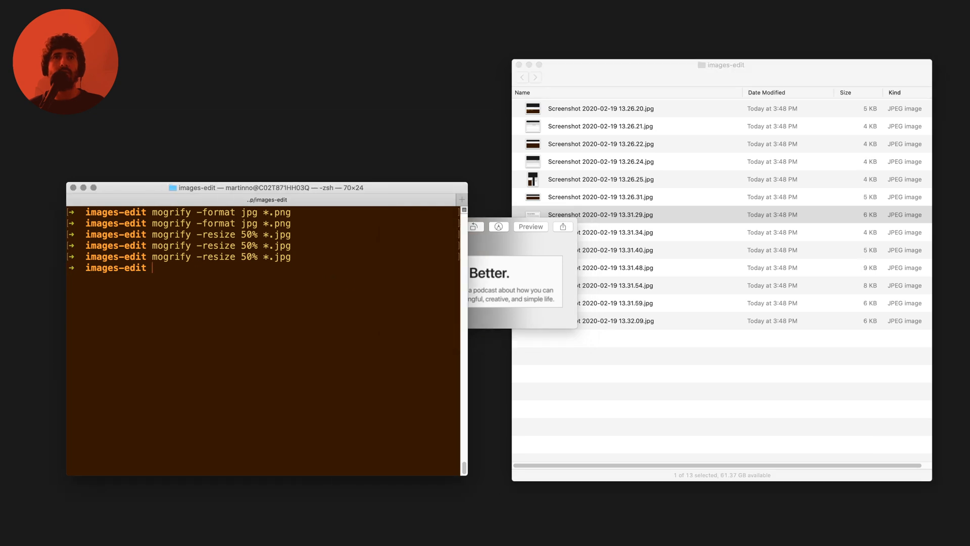
key(enter)
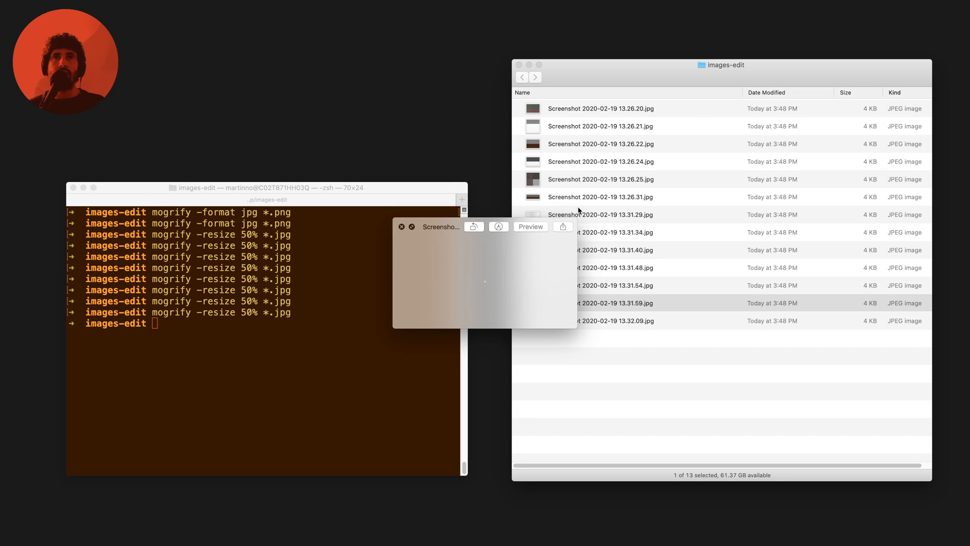
Preview several of the shrunken JPG screenshots in Finder.
click(600, 162)
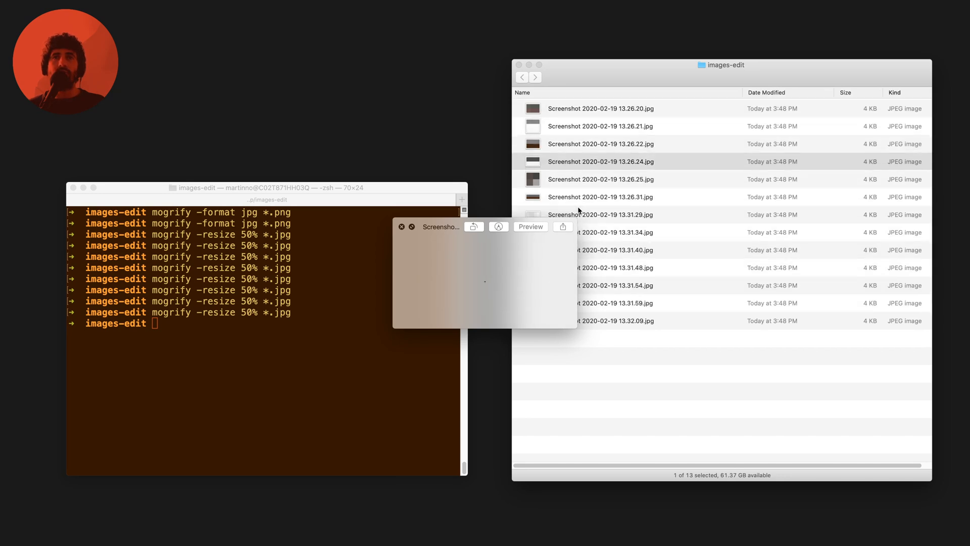
click(619, 250)
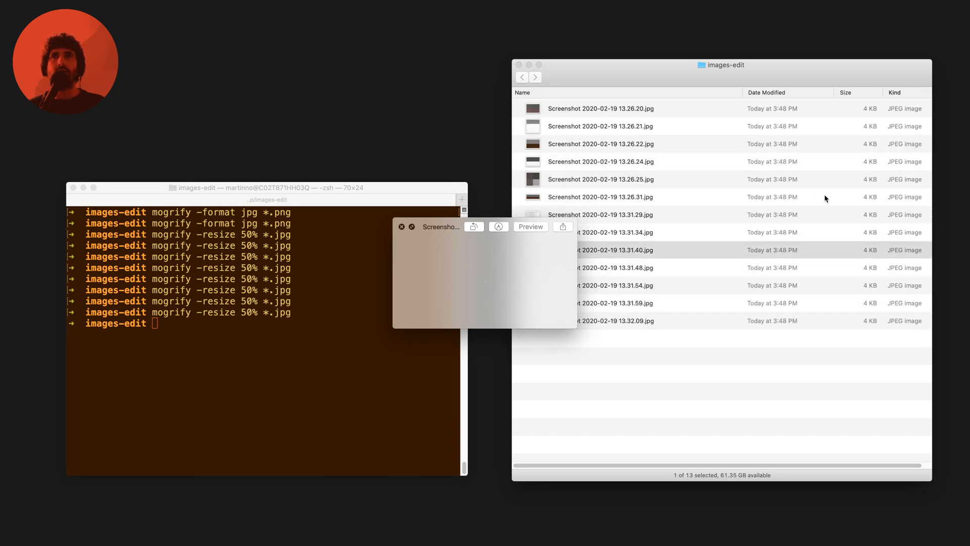
click(601, 179)
text(cp)
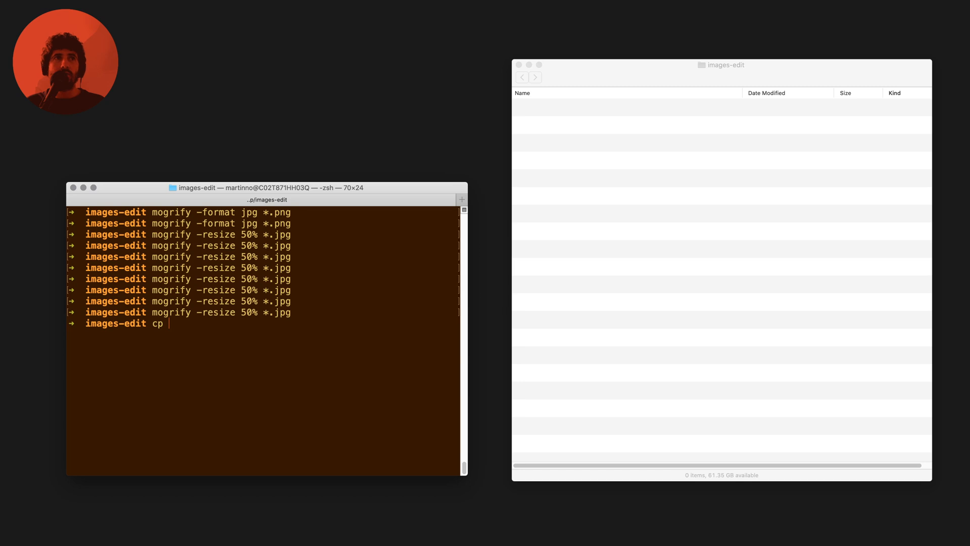
Run 'cp ~/Desktop/images/* ~/Desktop/images-edit' to copy the original PNGs back.
text(~/Desktop)
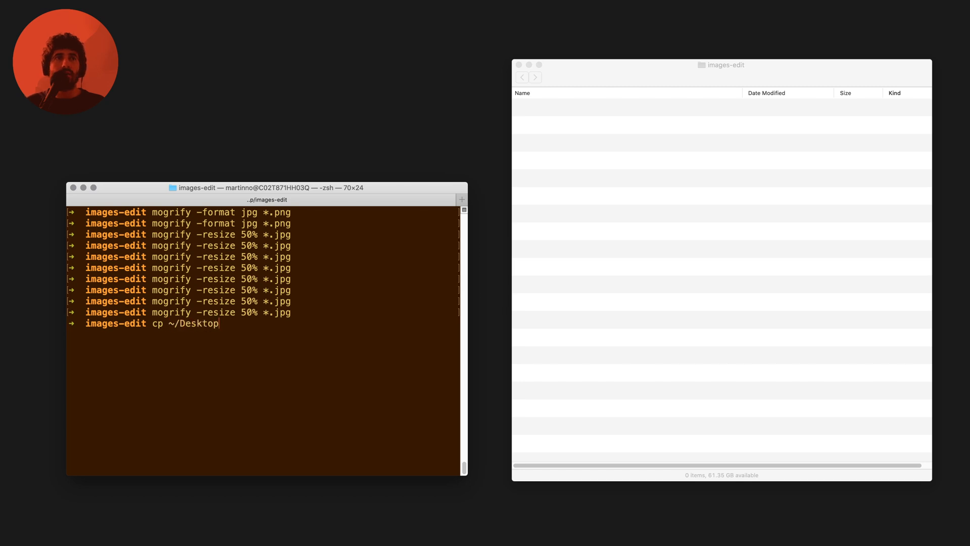
text(/images/* ~/Desktop/images-edit)
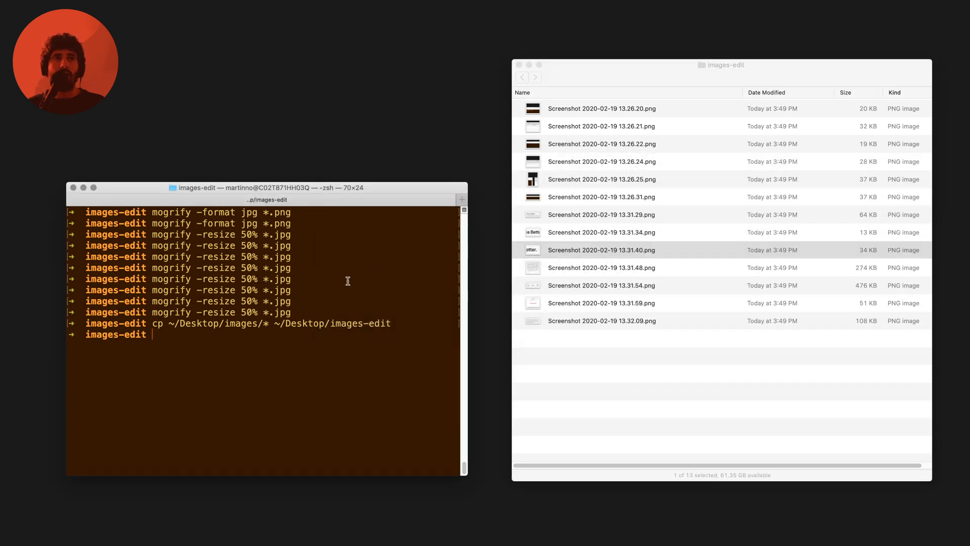
Run 'mogrify -resize 100x200 *.png' to shrink every screenshot in images-edit.
text(mogrify -)
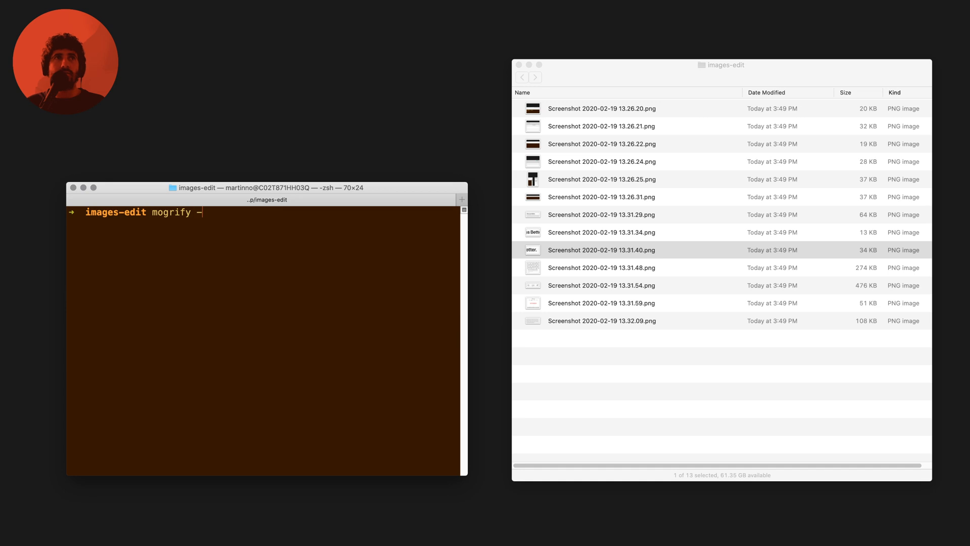
text(resize 100)
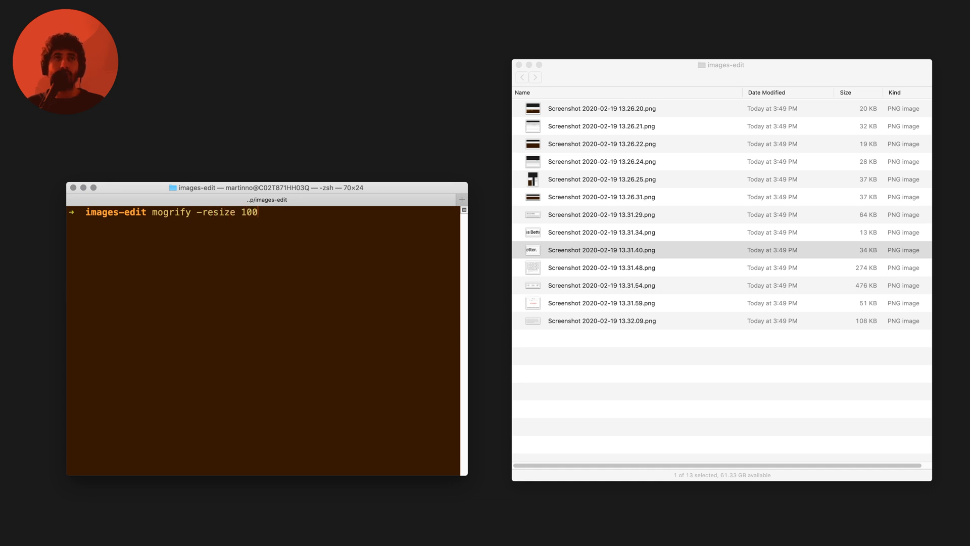
text(x)
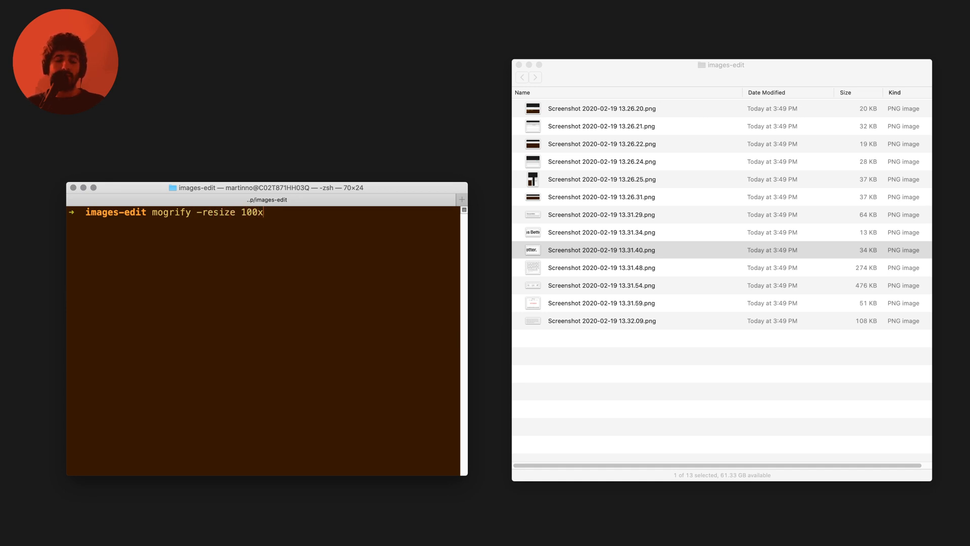
text(200)
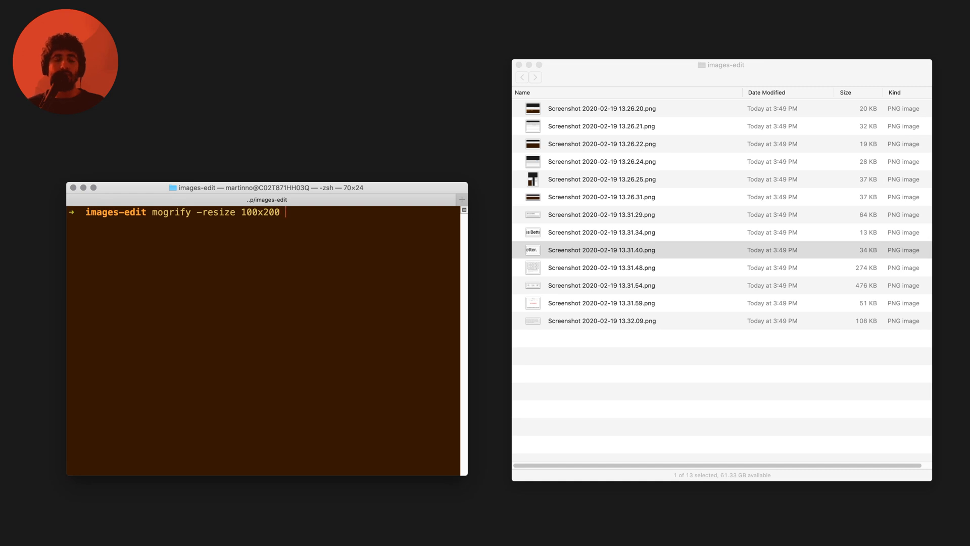
text(*.png)
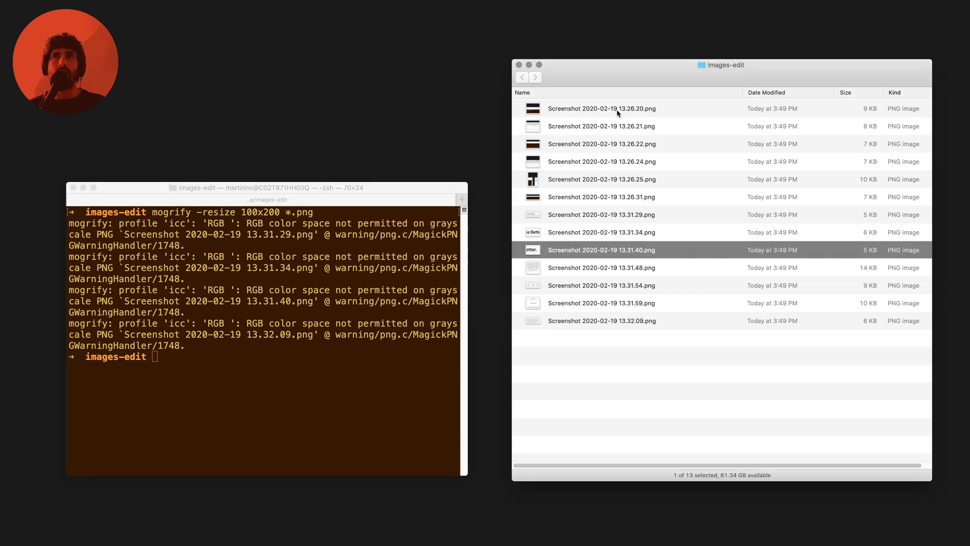
Bring up Get Info on the first resized screenshot and position its details panel.
right_click(600, 109)
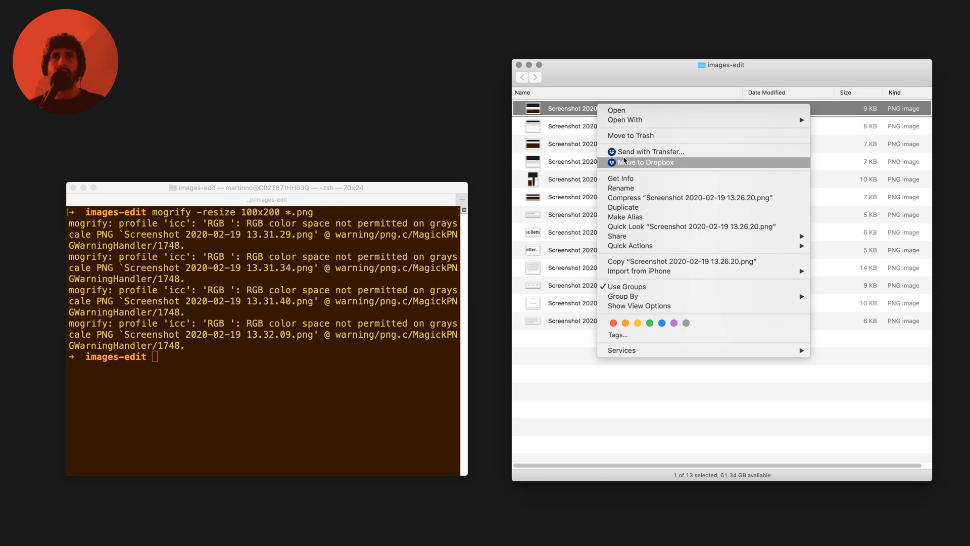
mouse_move(619, 179)
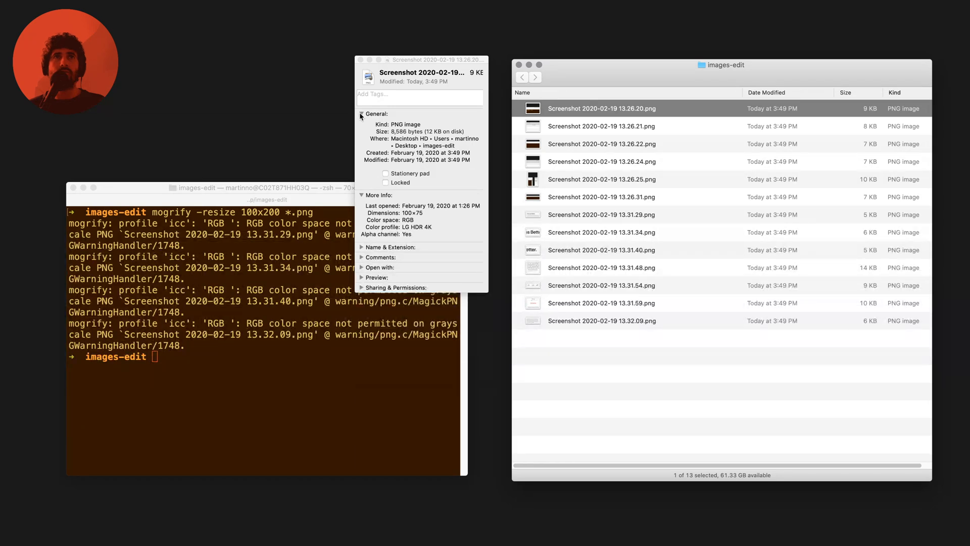
click(362, 113)
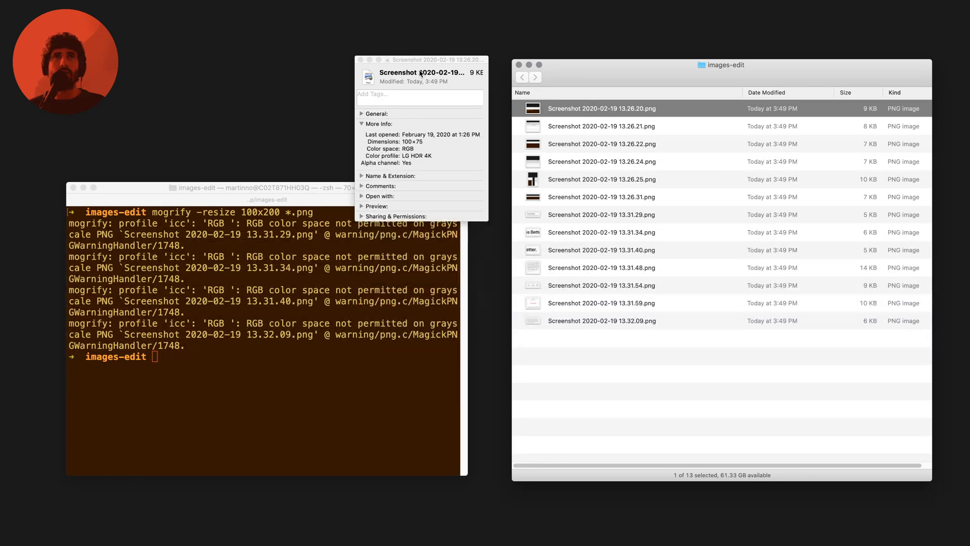
drag(420, 60, 431, 113)
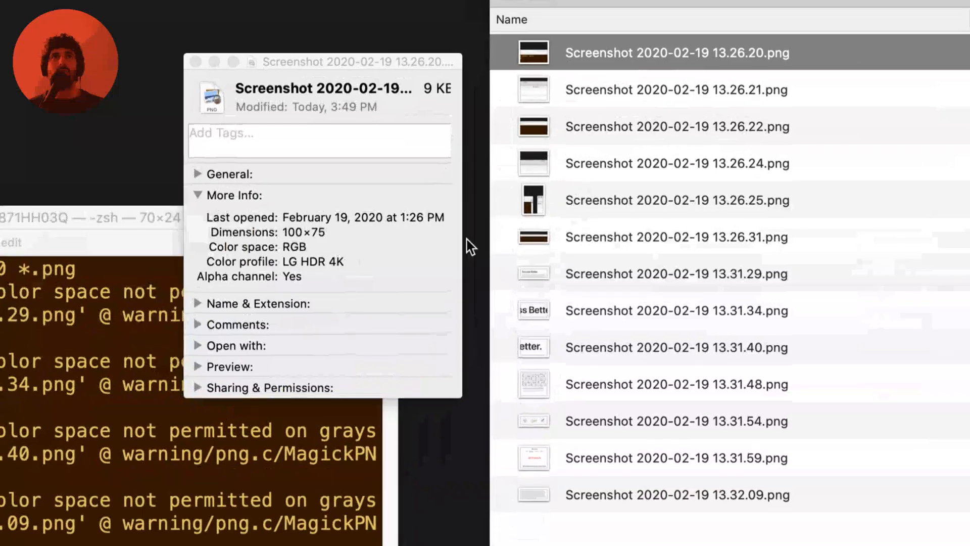
mouse_move(570, 74)
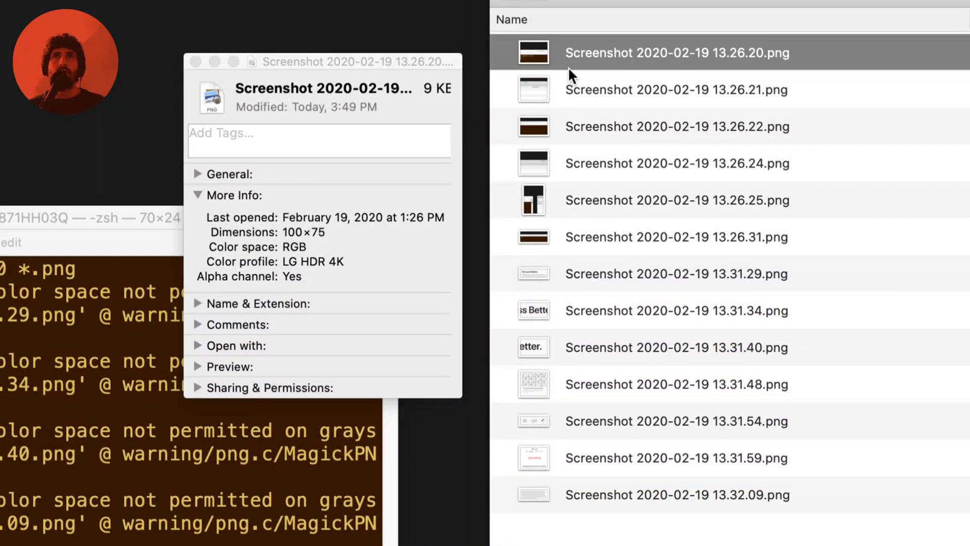
Check Dimensions read 100 wide for the 13.26.22, 13.26.24, 13.26.31, 13.31.29, 13.31.40 and 13.32.09 screenshots, then close the details.
click(676, 90)
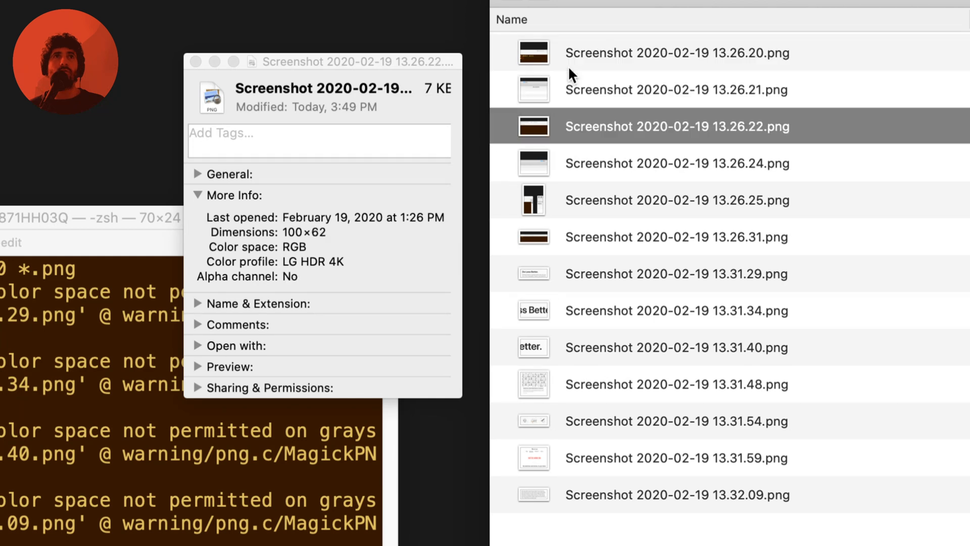
click(676, 163)
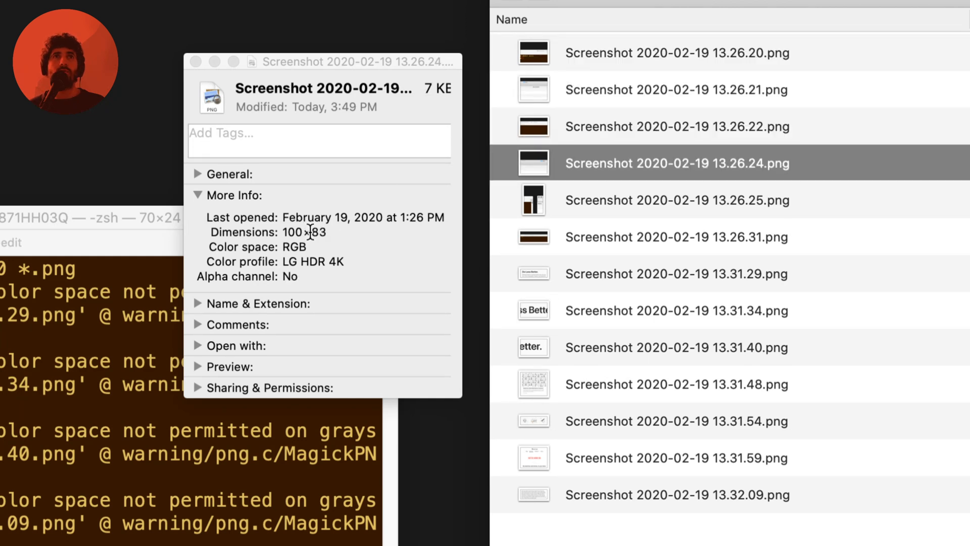
click(676, 236)
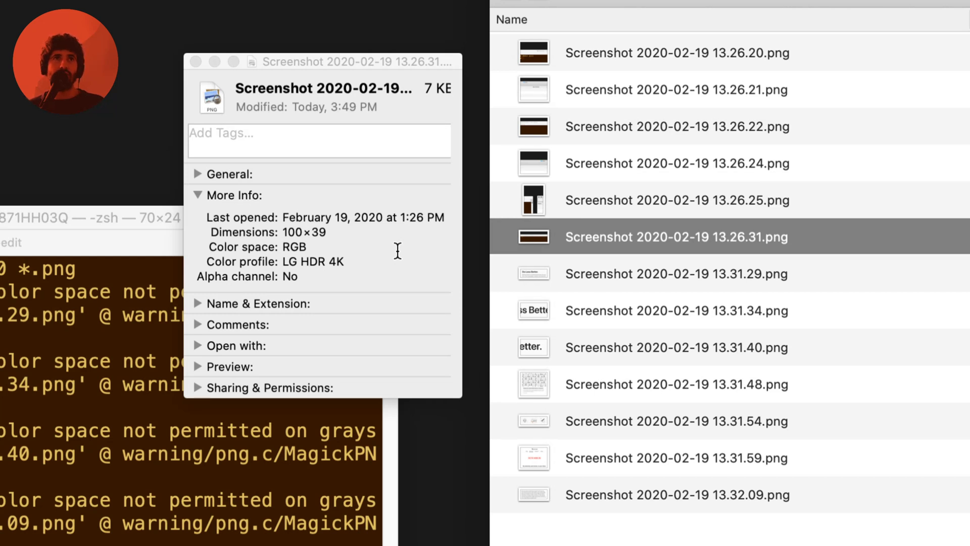
click(676, 274)
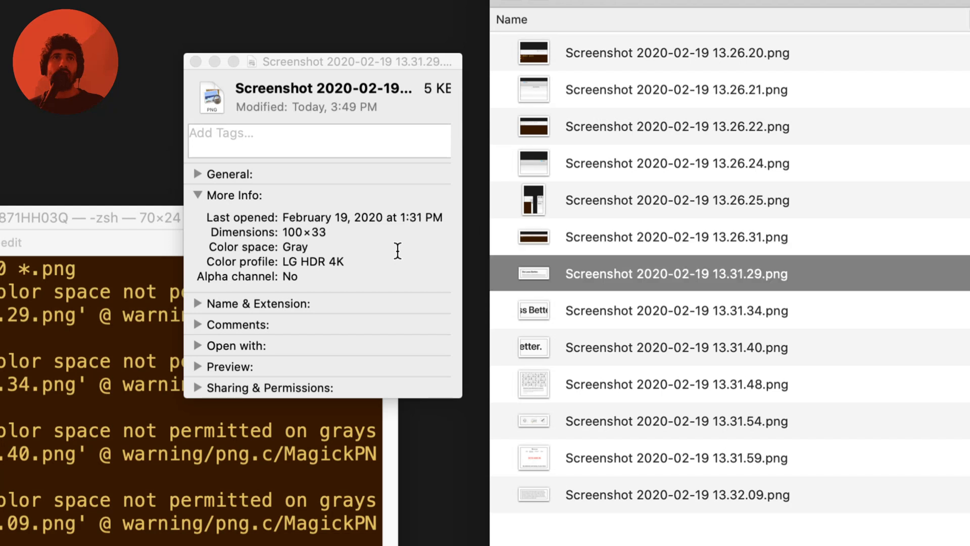
click(676, 346)
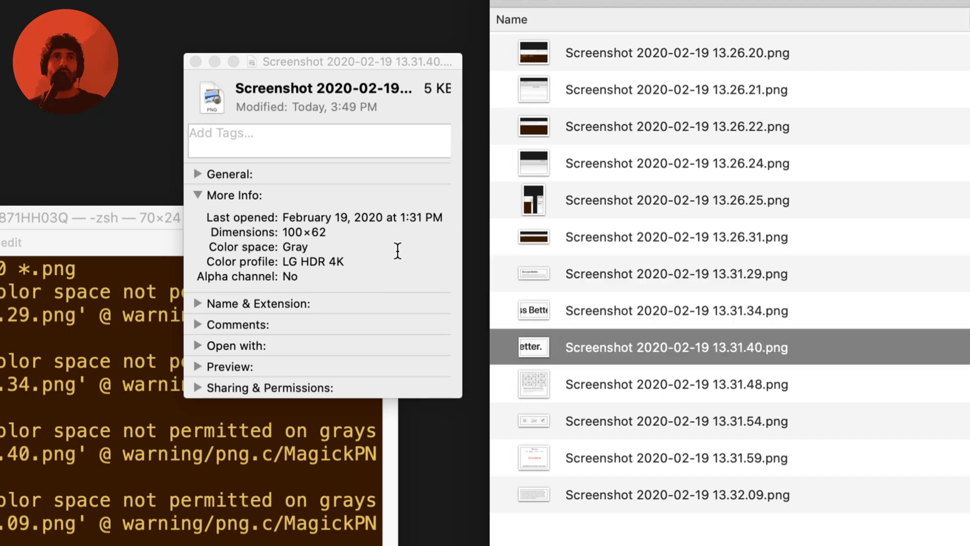
click(677, 495)
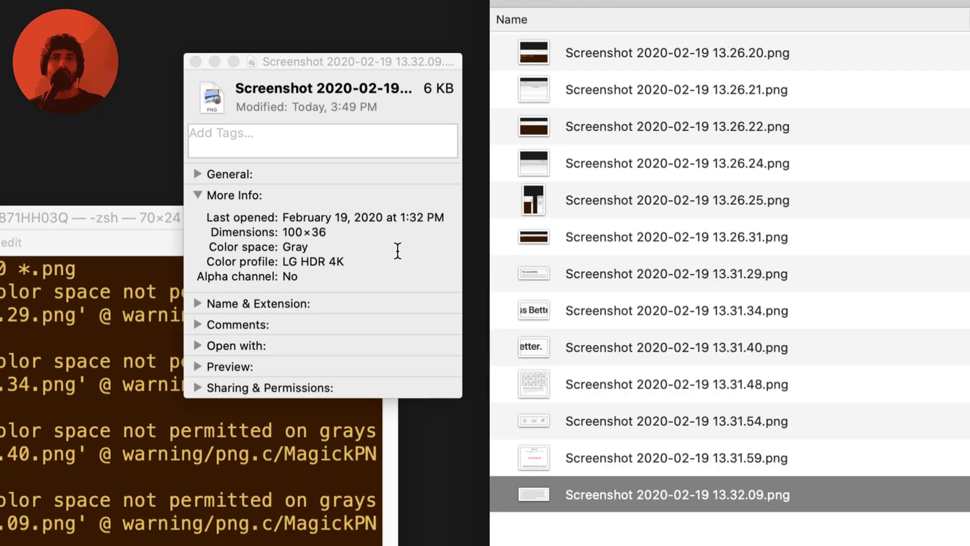
click(676, 236)
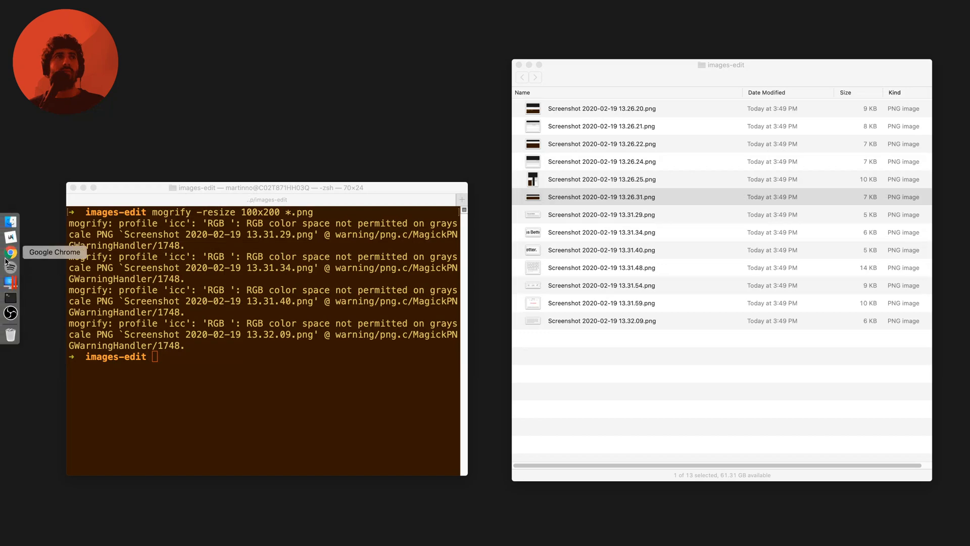
Bring Chrome forward and scroll through mogrify's Example Usage and Option Summary.
click(10, 252)
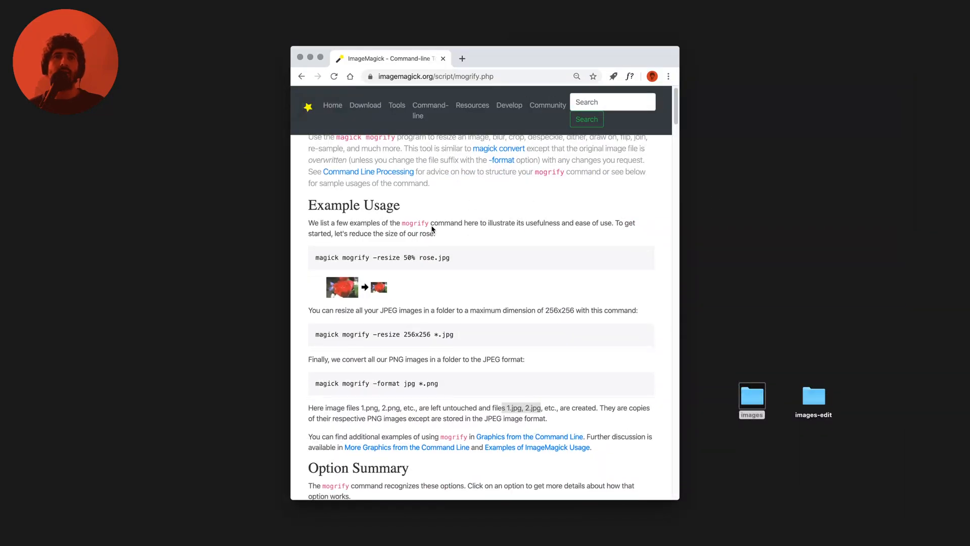
scroll(down, 3)
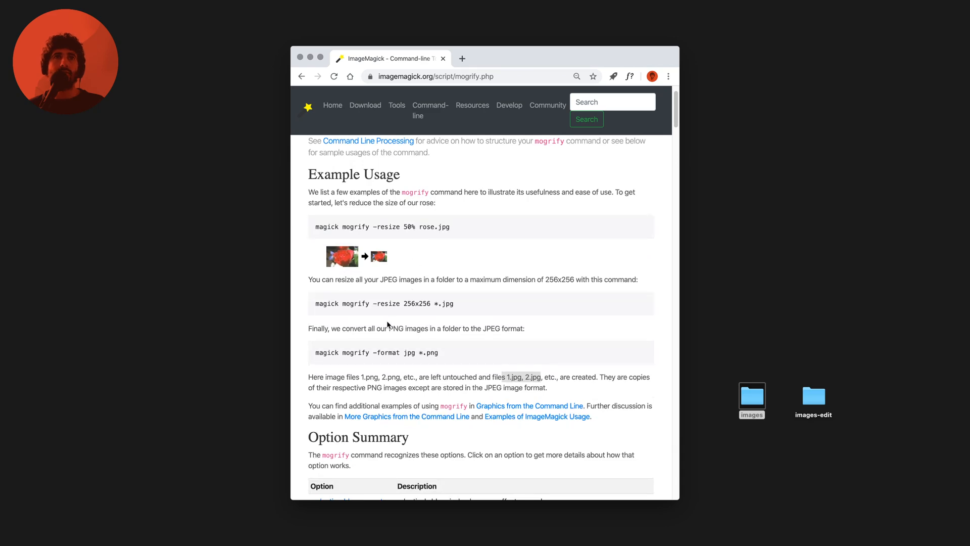
scroll(down, 3)
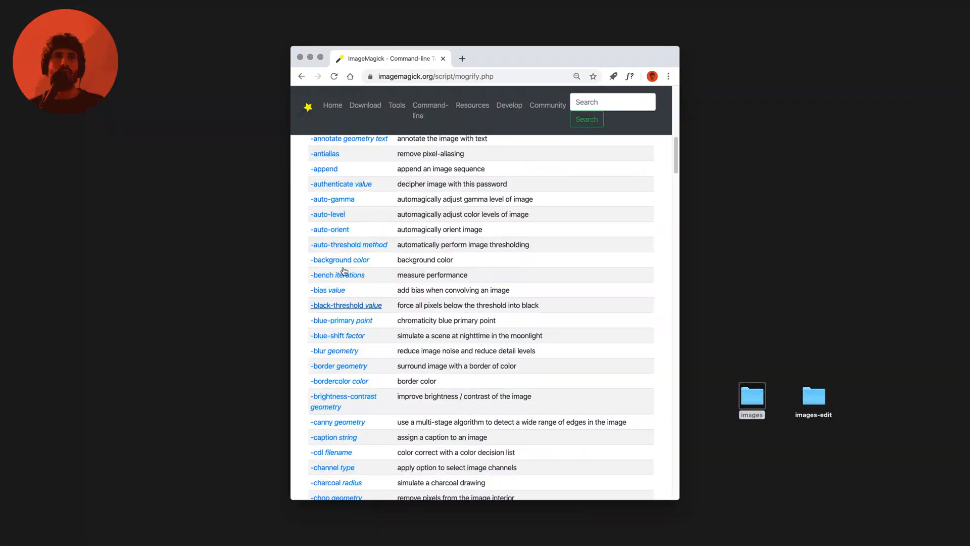
mouse_move(332, 203)
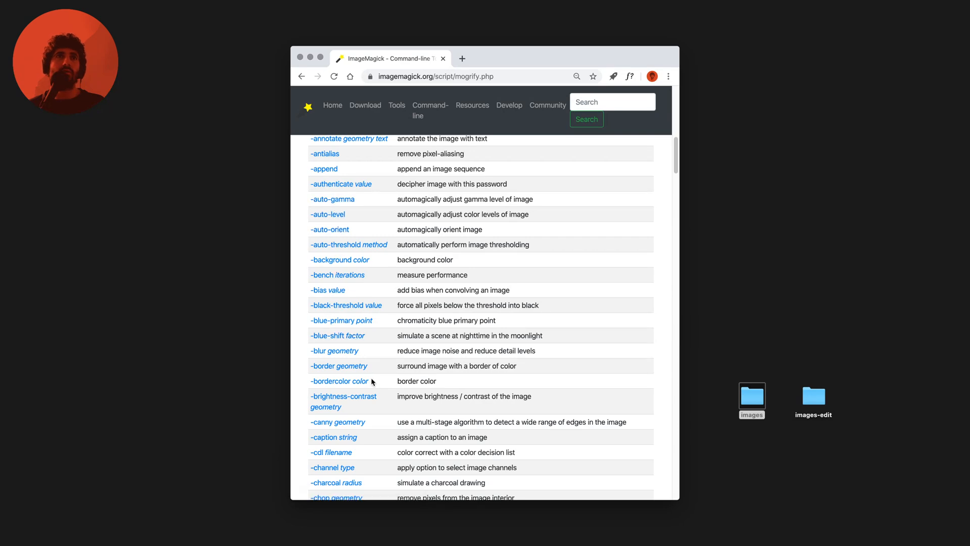
scroll(down, 3)
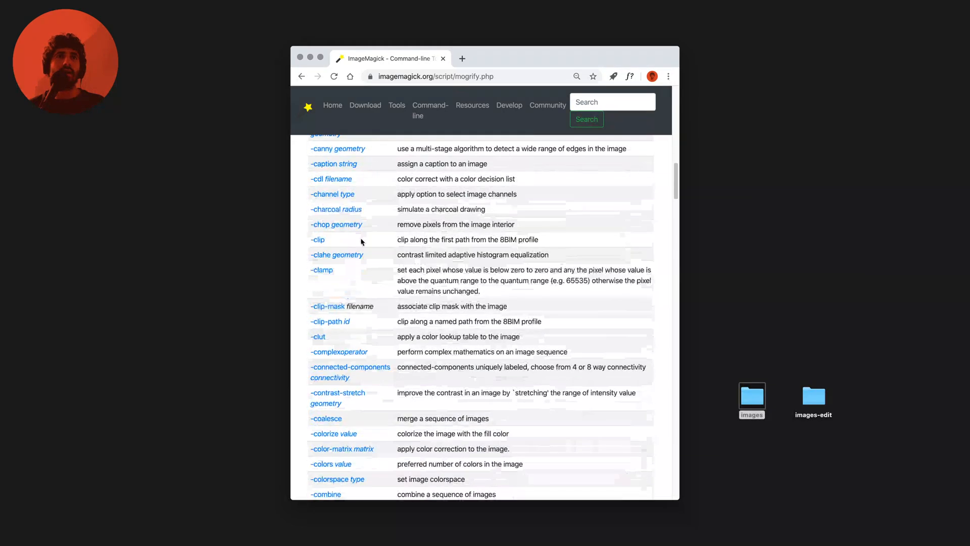
scroll(down, 3)
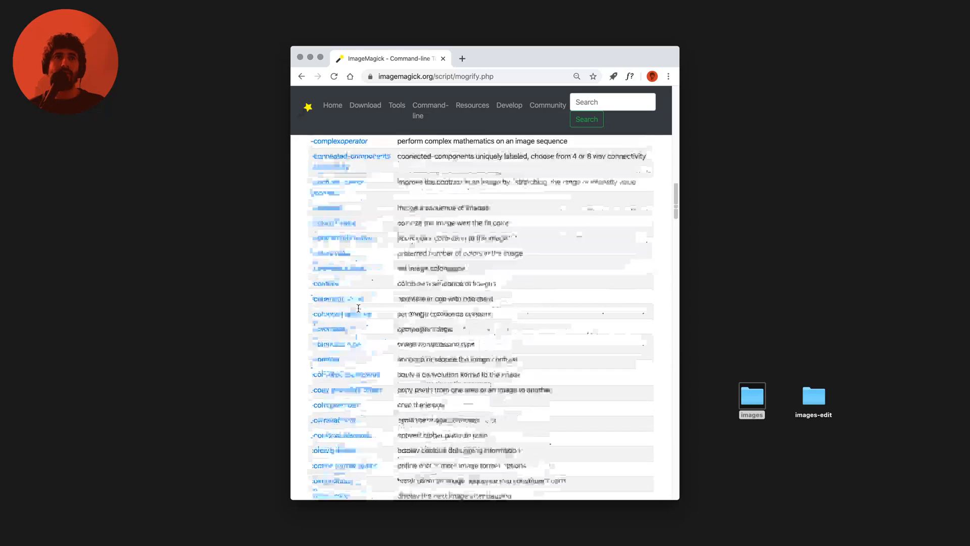
scroll(down, 3)
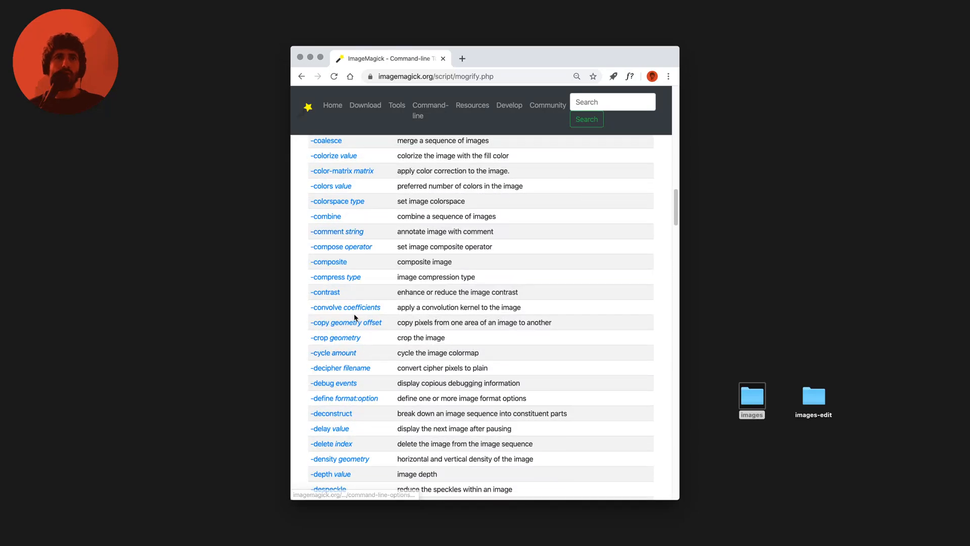
scroll(down, 3)
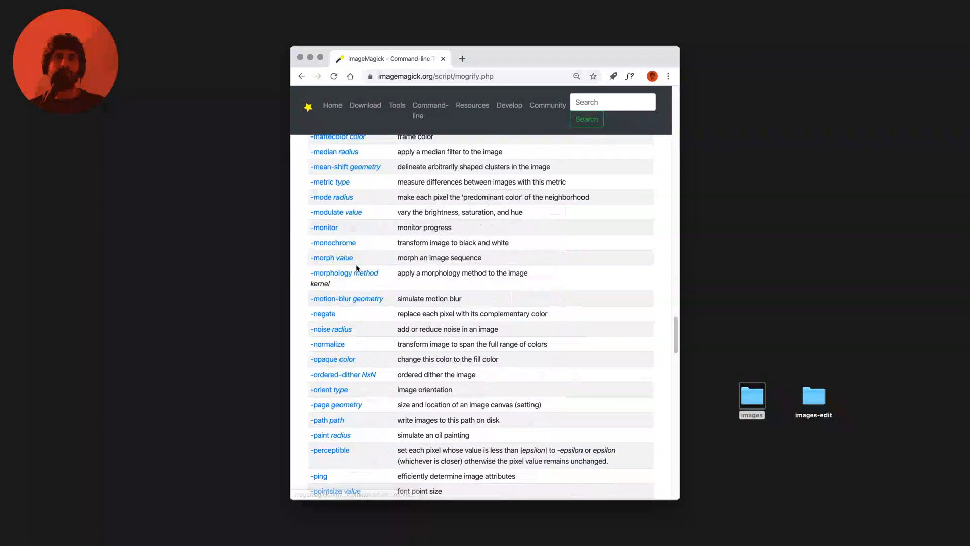
scroll(down, 3)
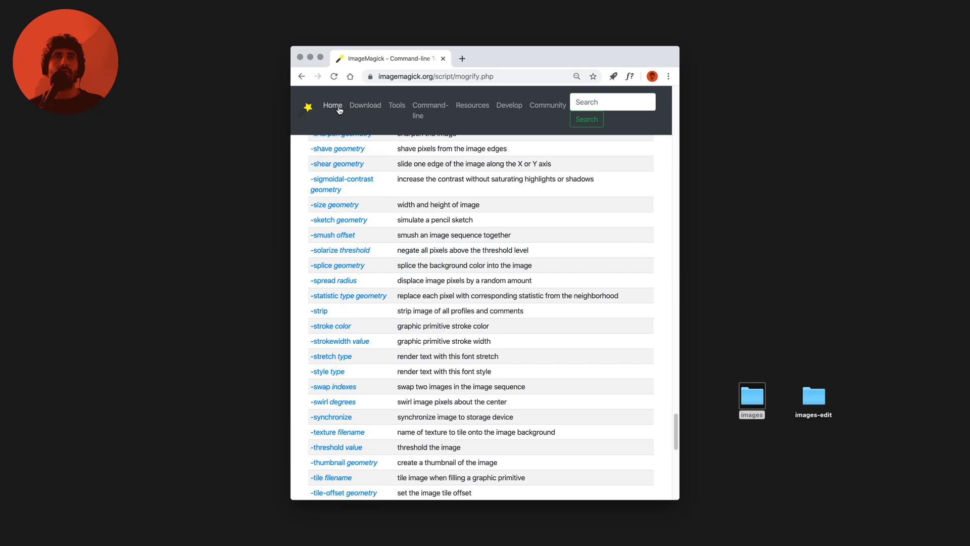
Navigate to the ImageMagick home page from the docs header.
click(333, 106)
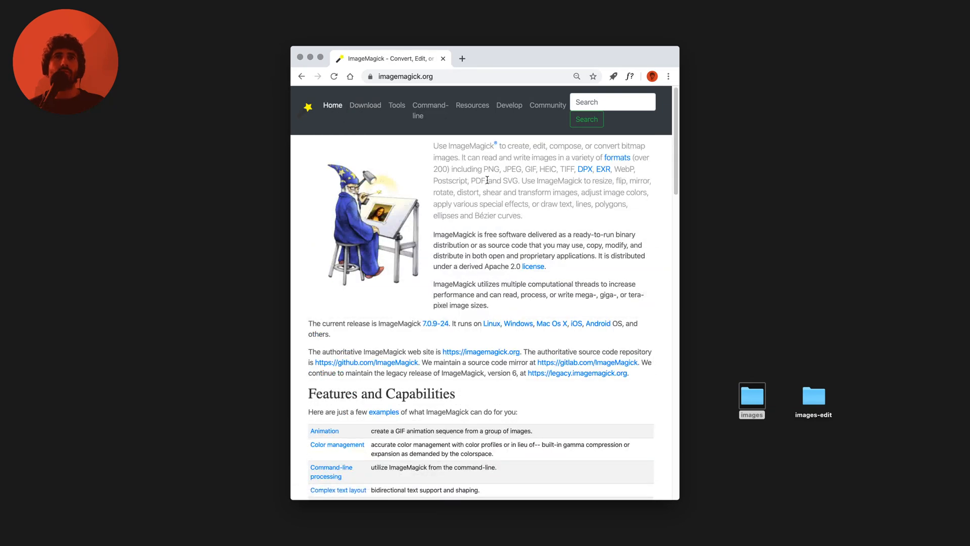
mouse_move(512, 189)
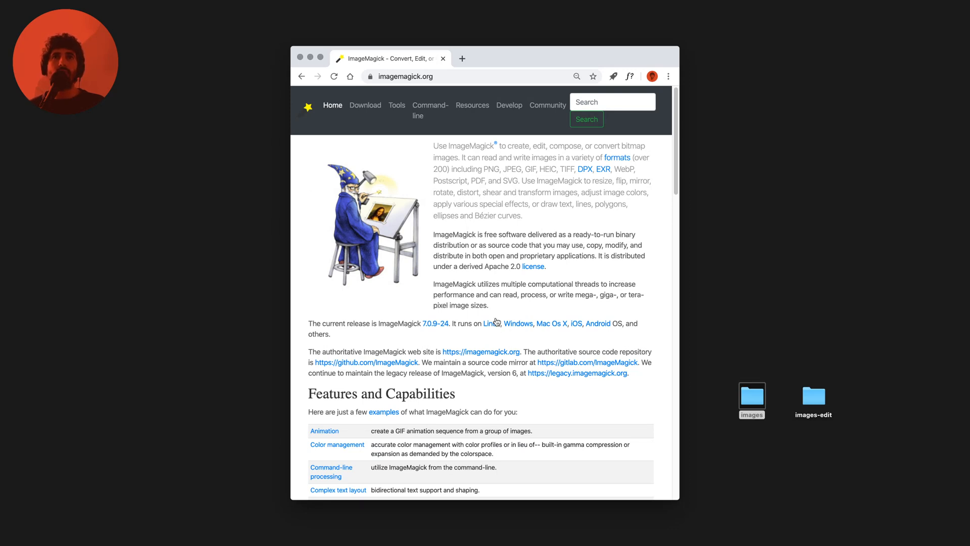
mouse_move(530, 335)
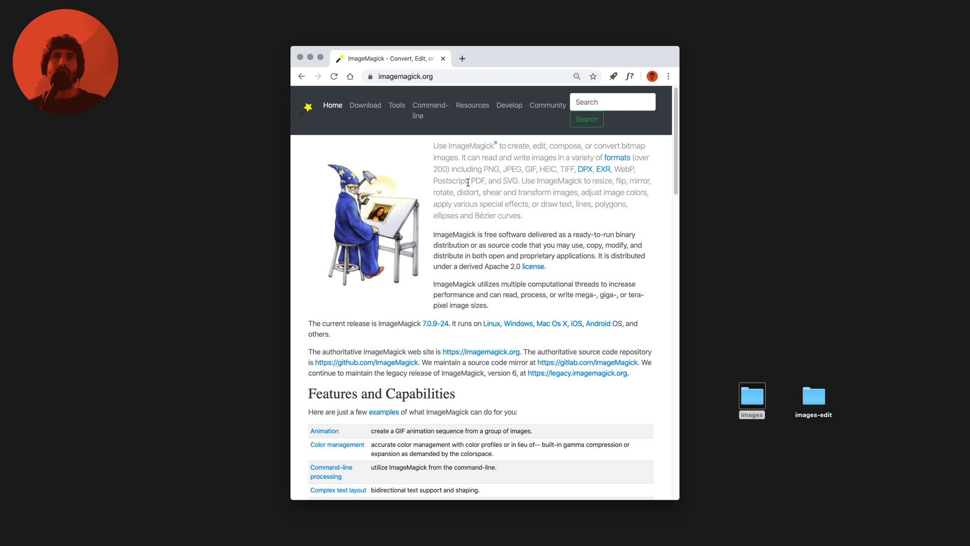
double_click(449, 181)
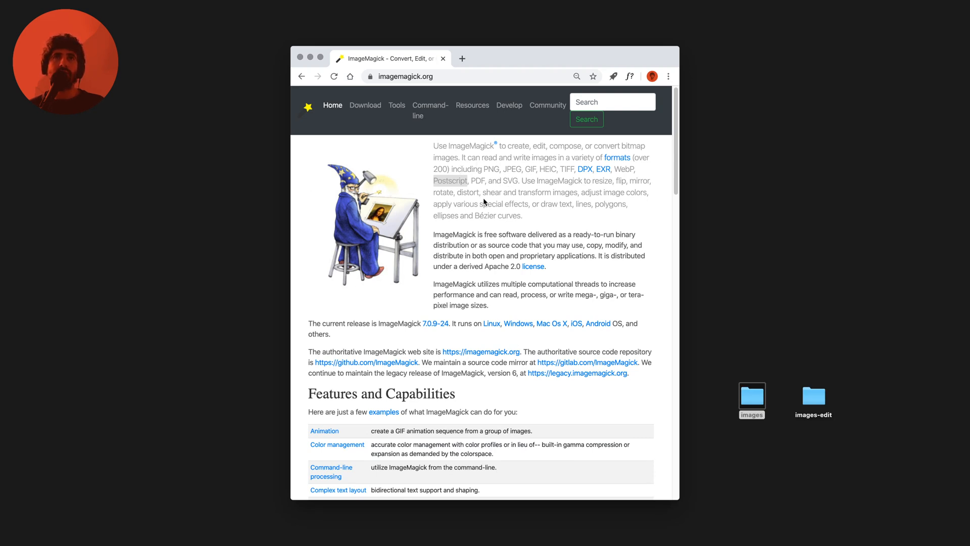
mouse_move(514, 179)
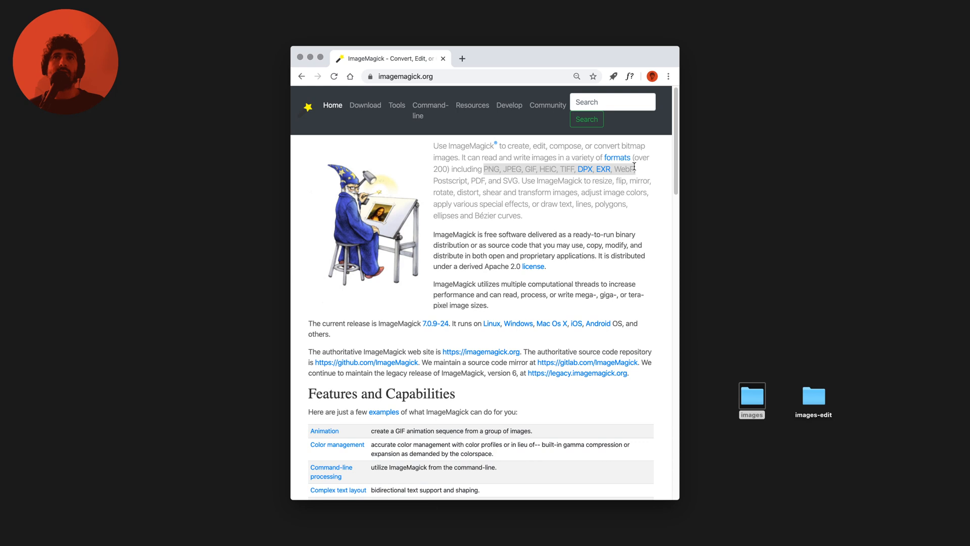
mouse_move(523, 255)
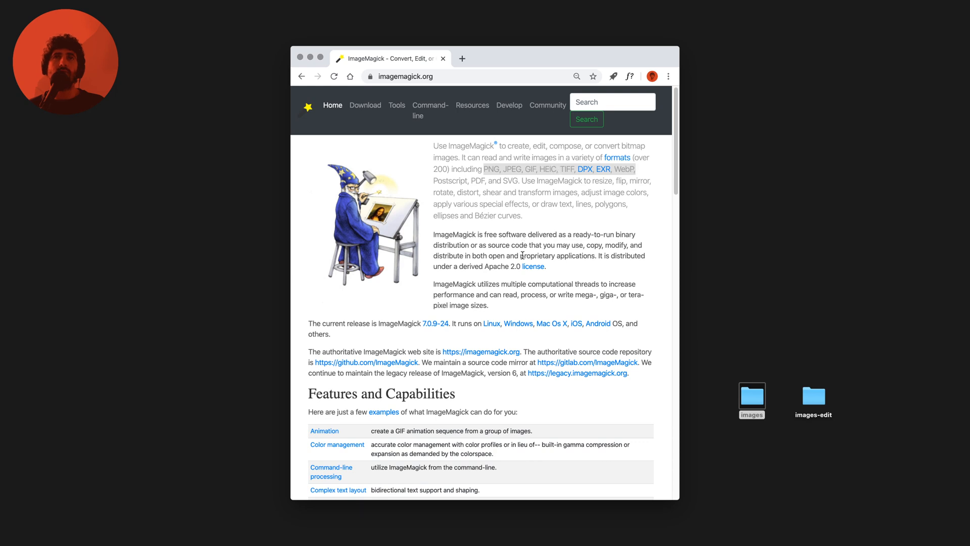
mouse_move(519, 280)
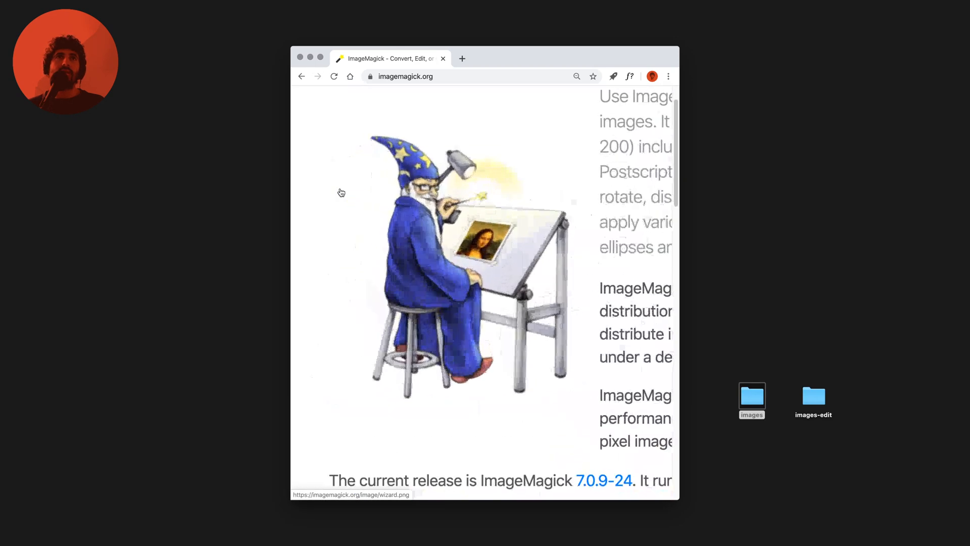
scroll(down, 3)
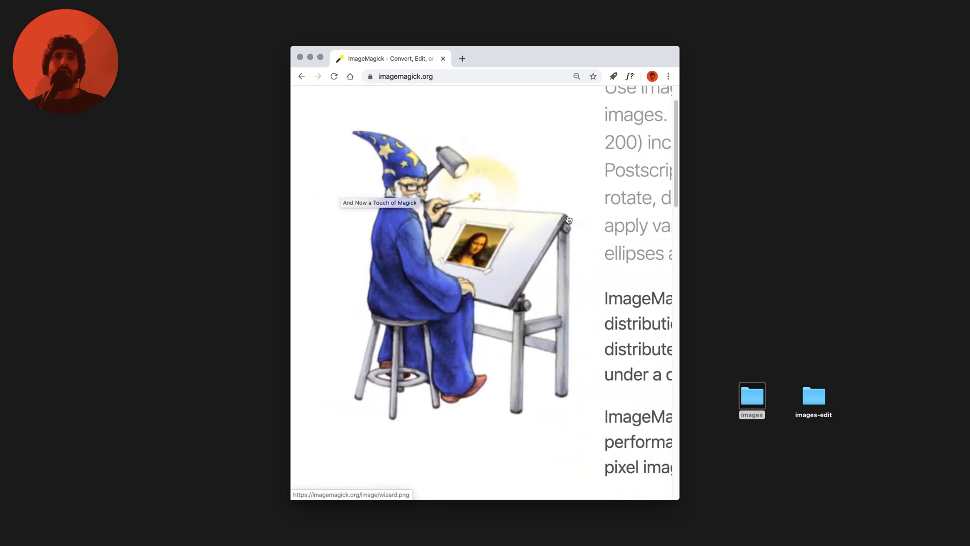